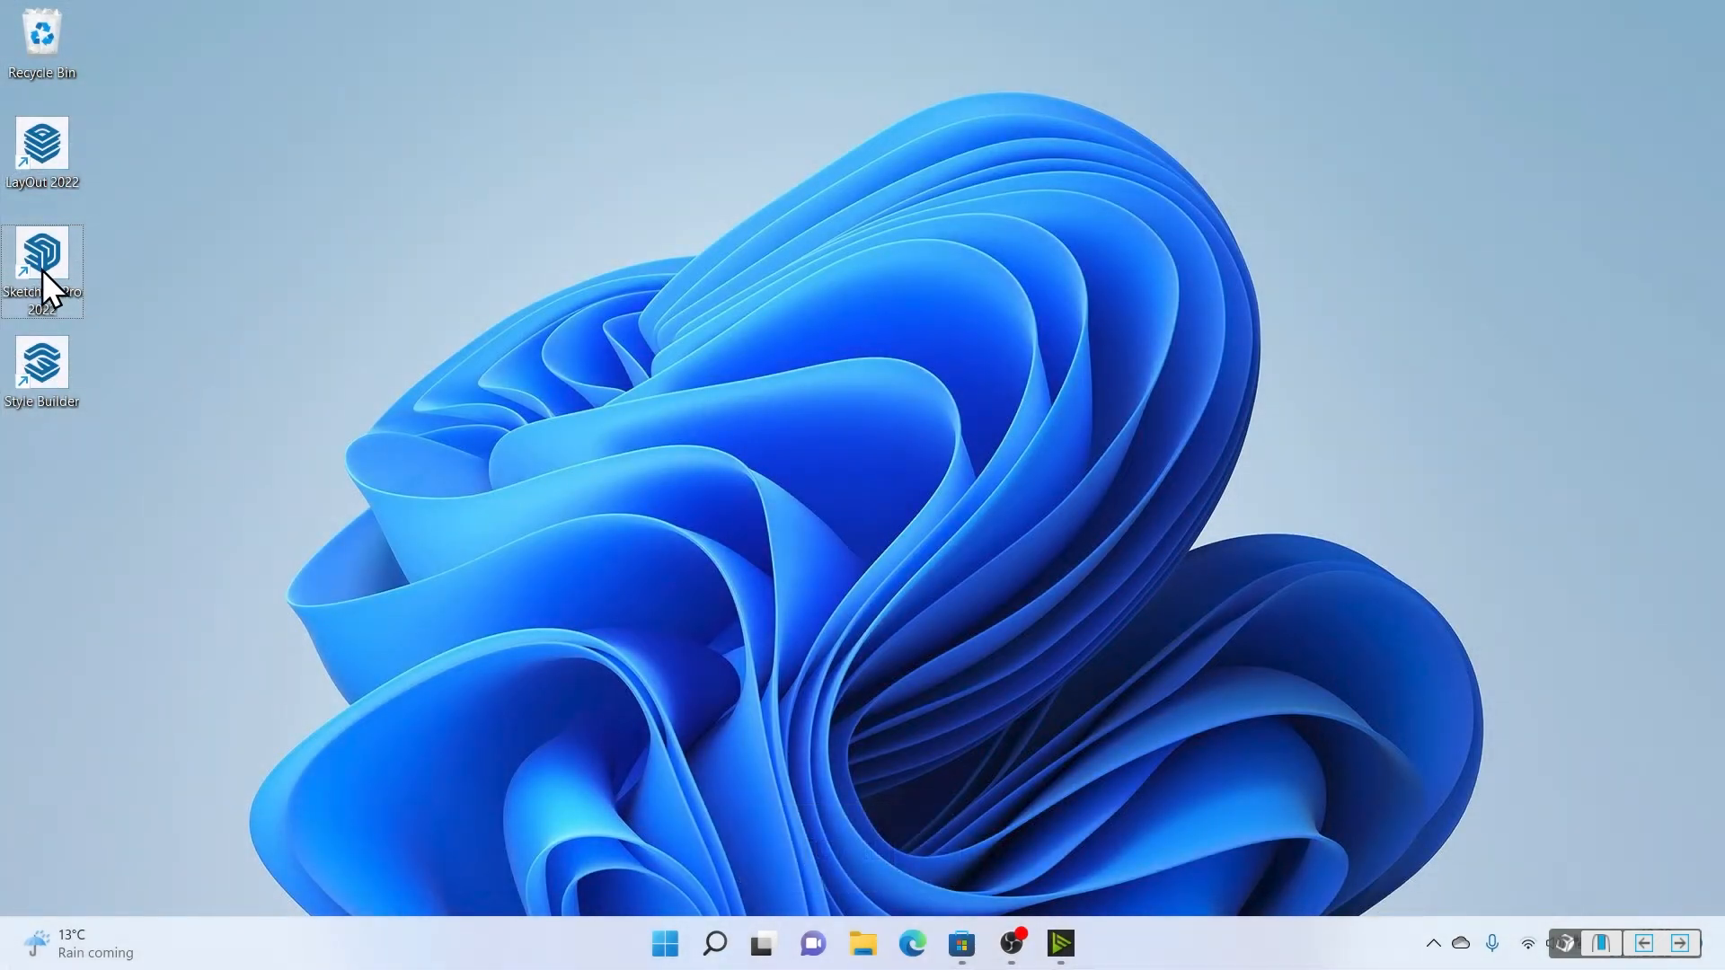
# Launch SketchUp Pro 2022 from the desktop shortcut to reach its welcome window.
pyautogui.doubleClick(41, 268)
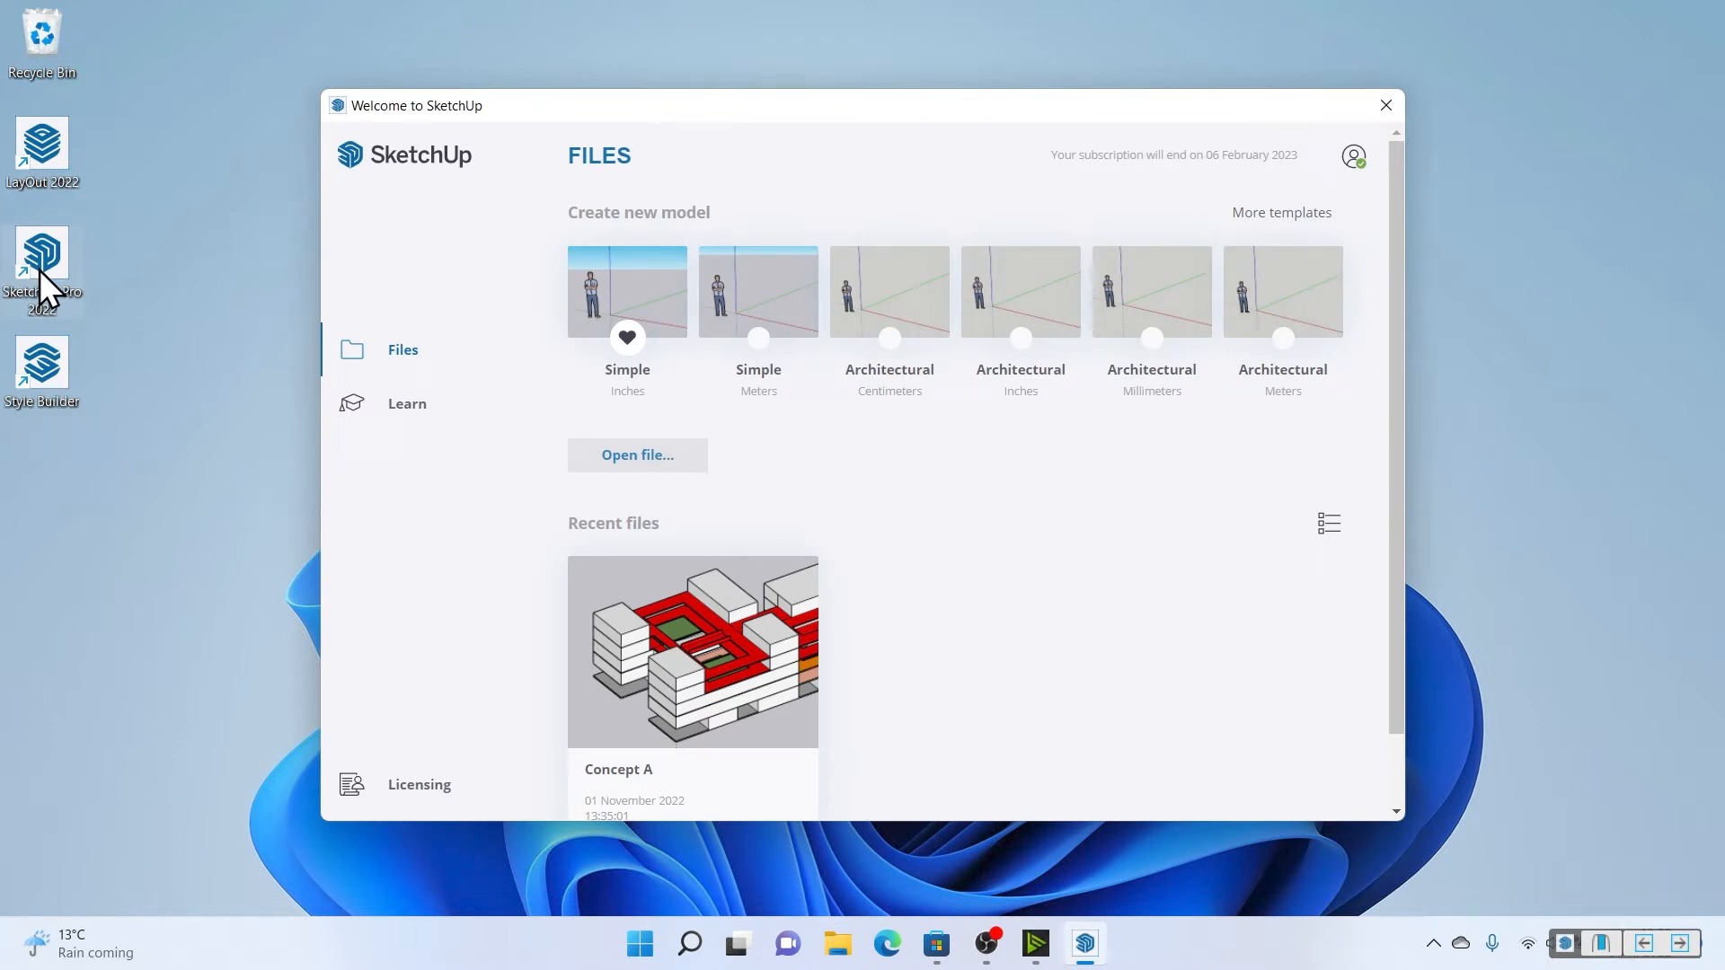
pyautogui.moveTo(911, 280)
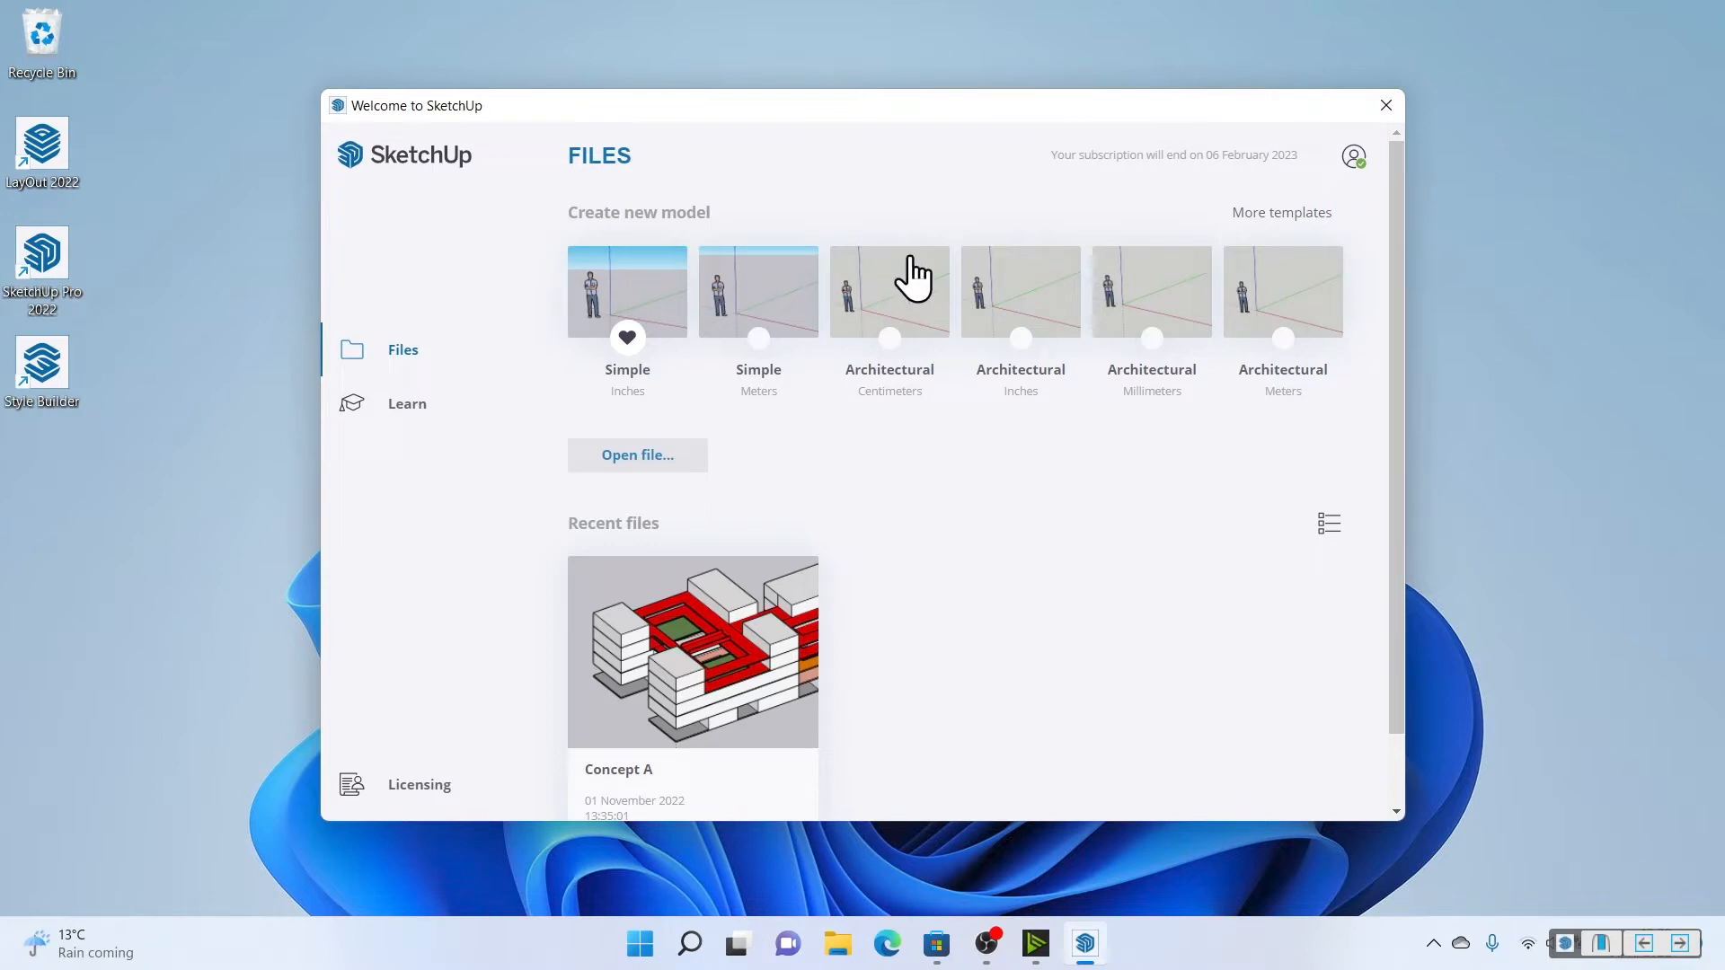
pyautogui.moveTo(792, 682)
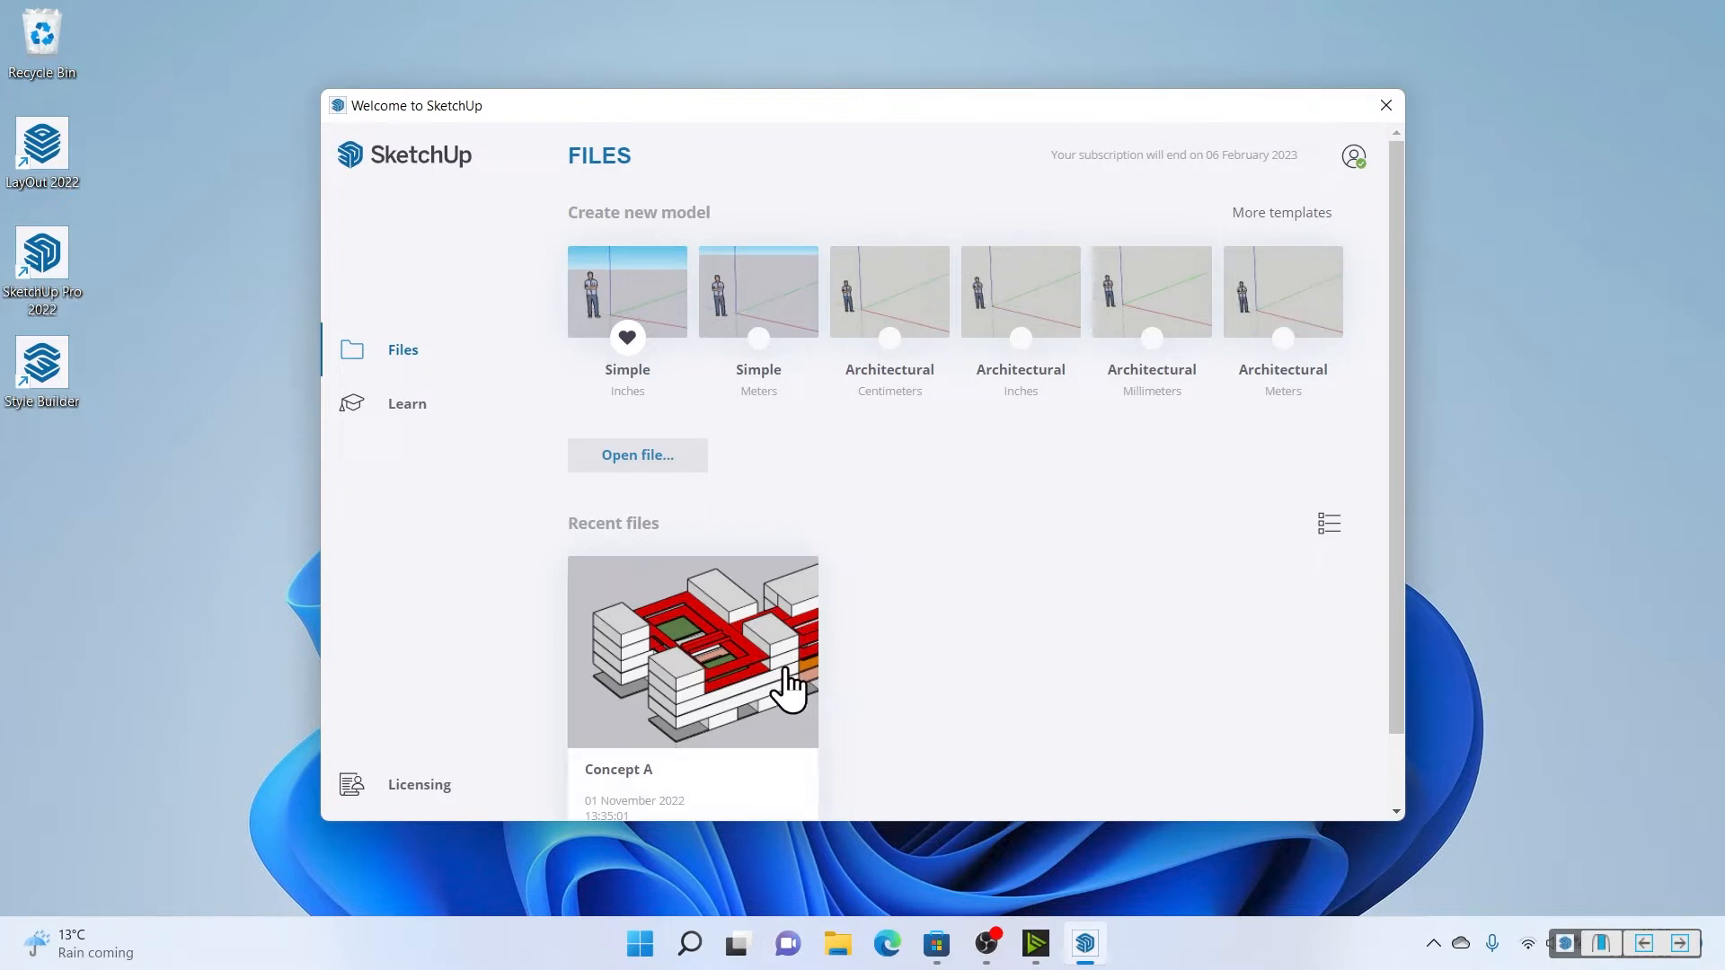
pyautogui.moveTo(798, 693)
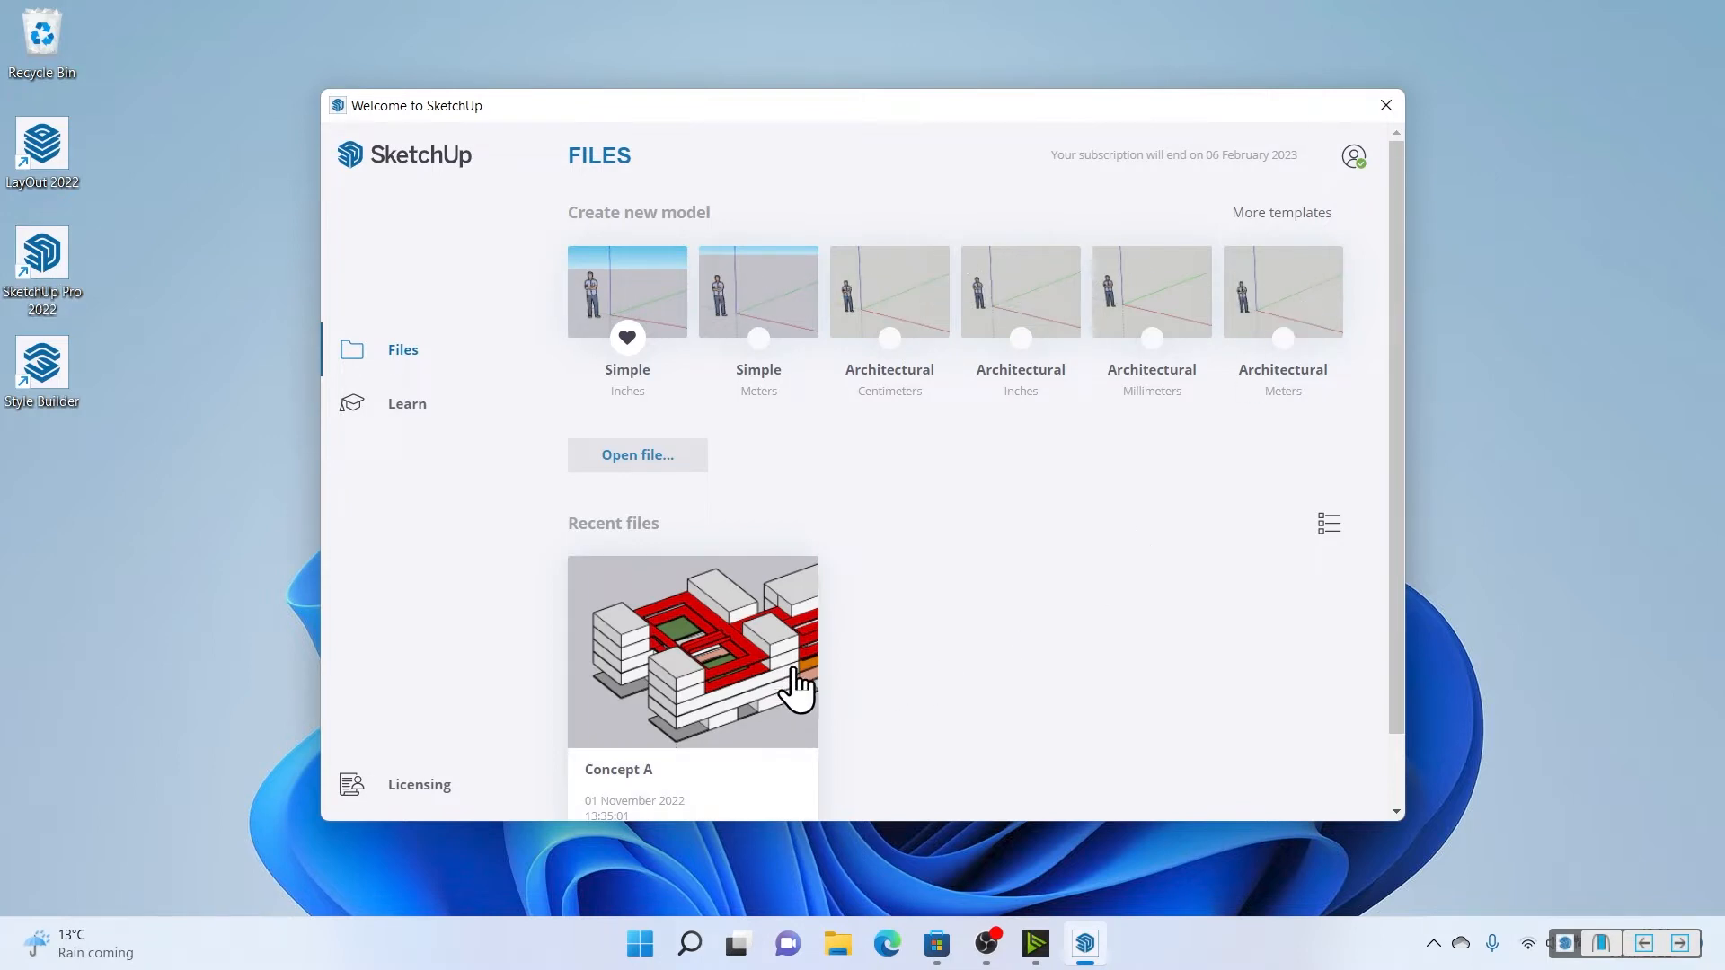
pyautogui.moveTo(426, 446)
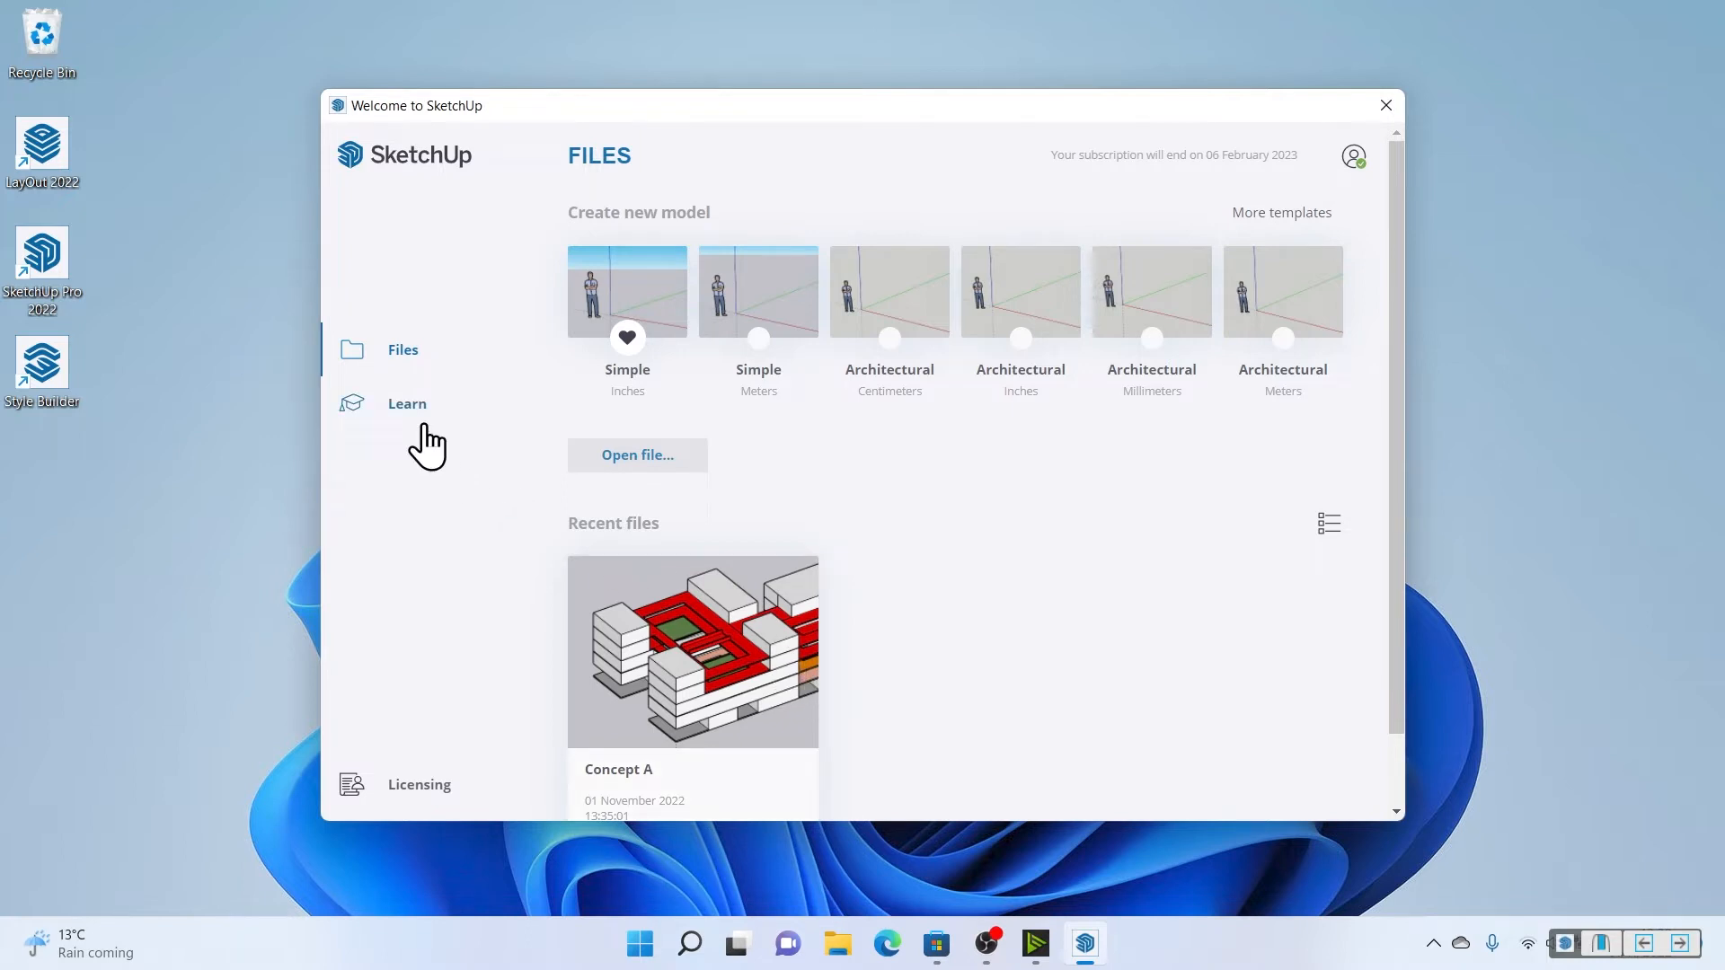
# Show the Learn section with Forum, Campus and Videos links.
pyautogui.click(406, 403)
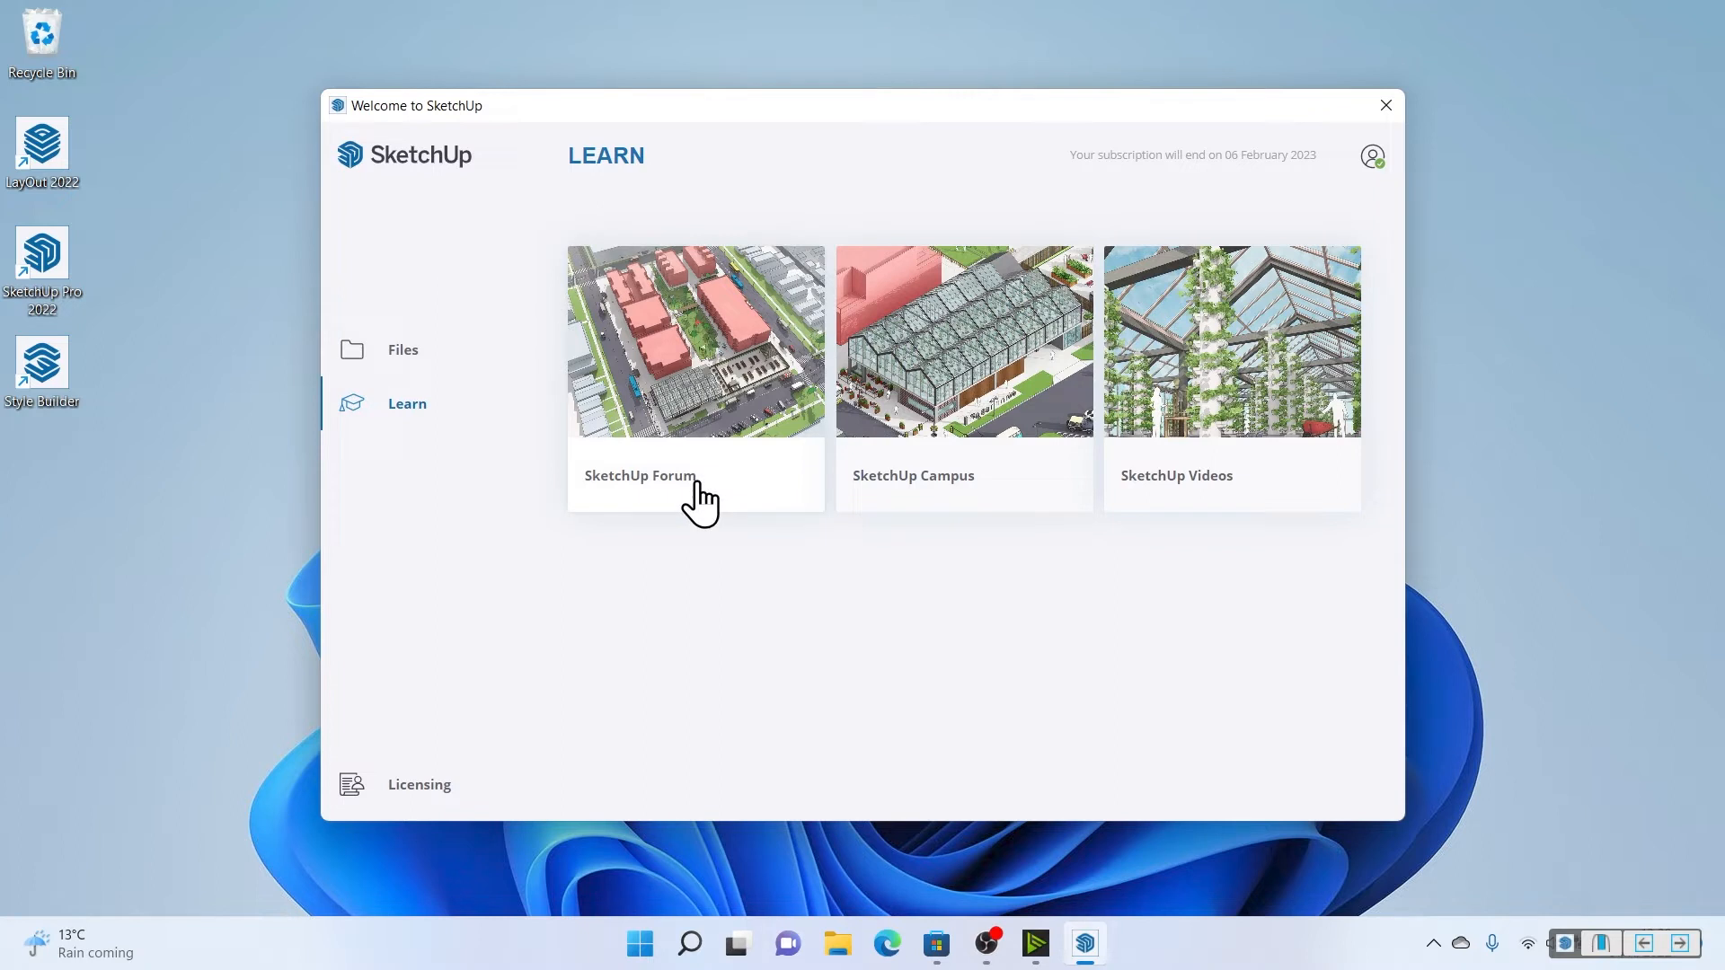
pyautogui.moveTo(1295, 501)
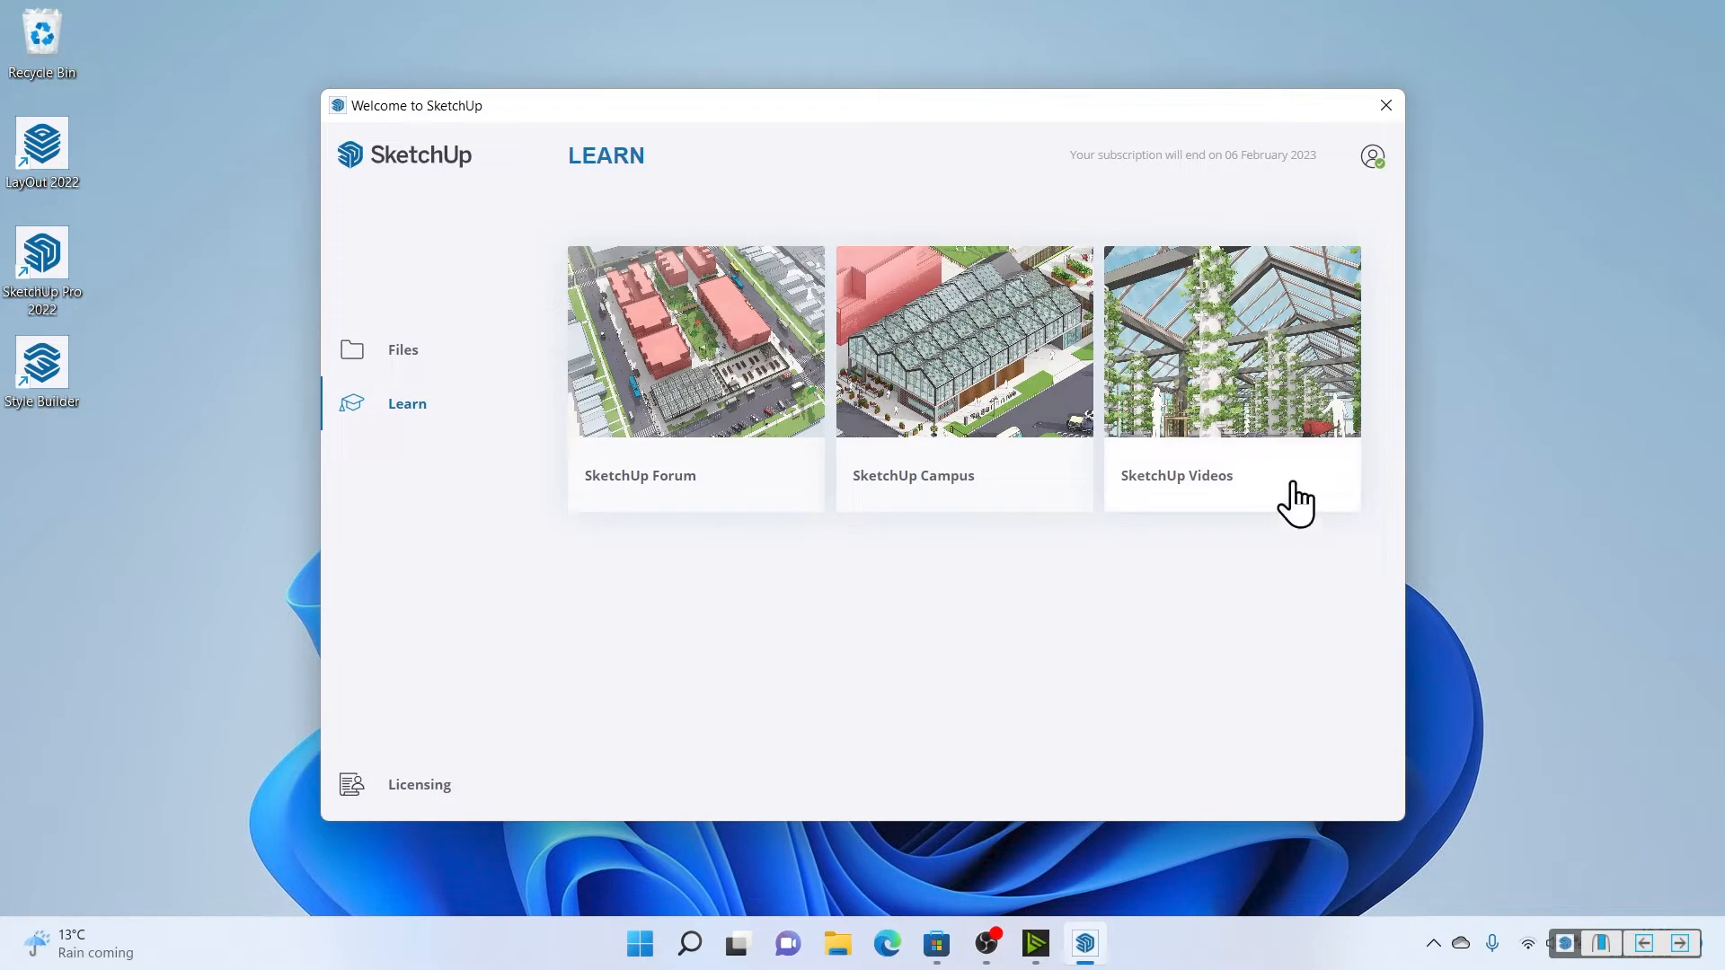
pyautogui.click(962, 342)
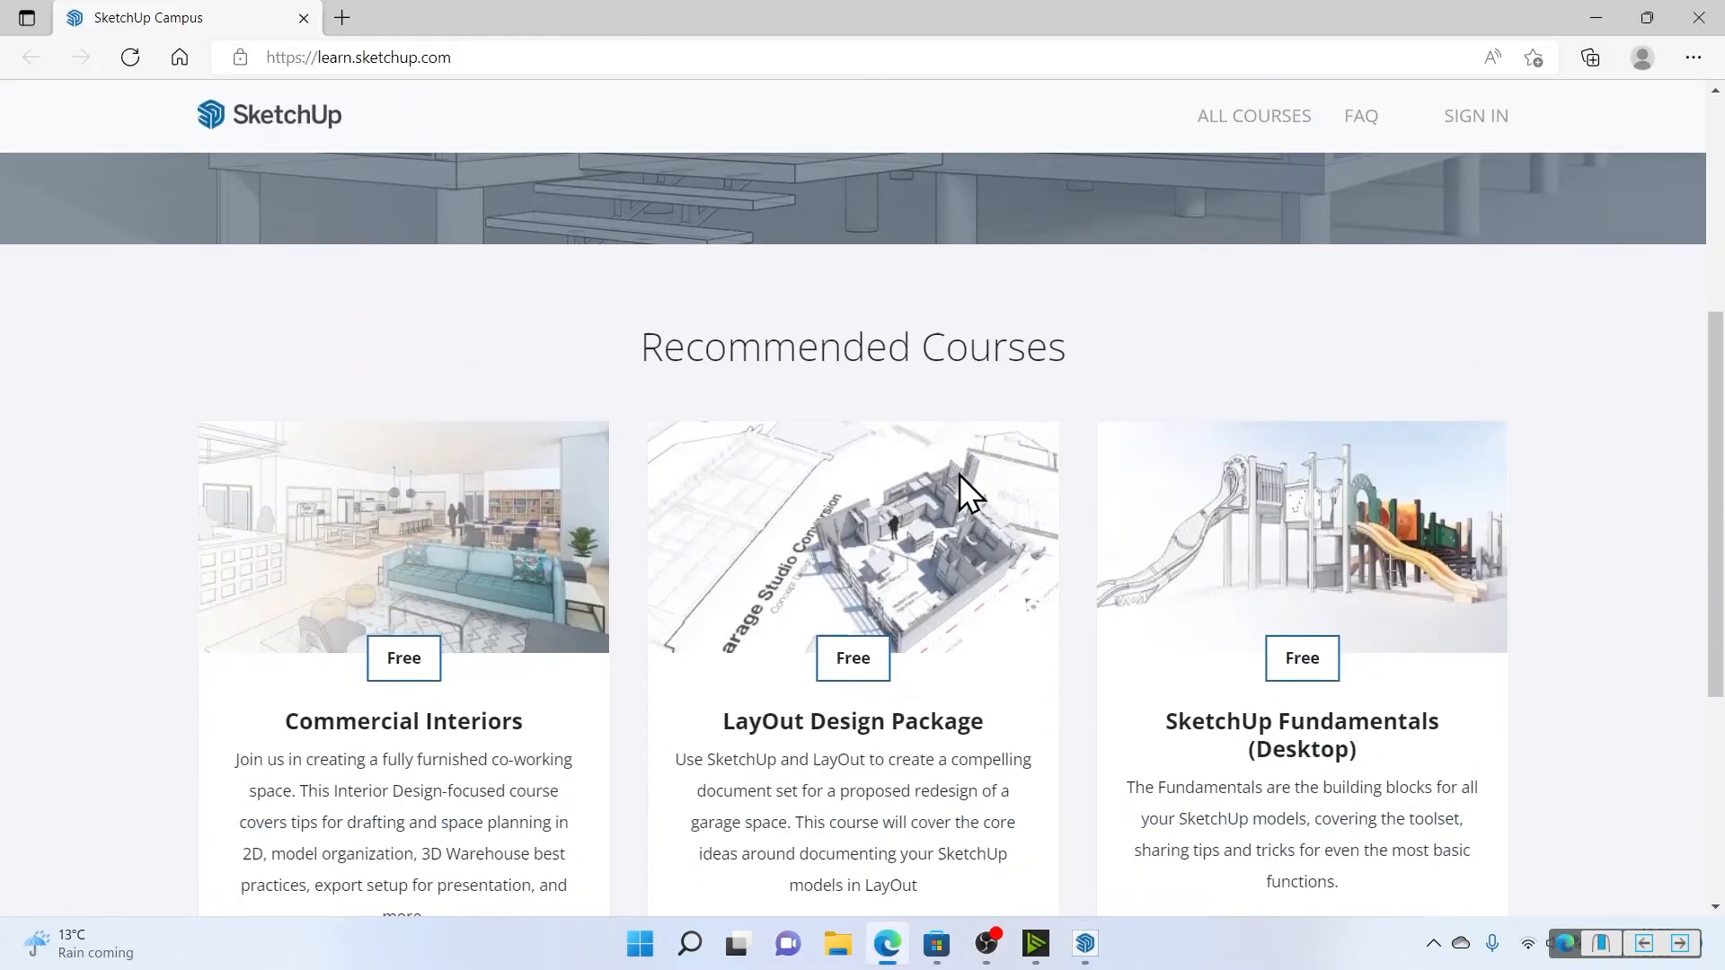
pyautogui.scroll(-3)
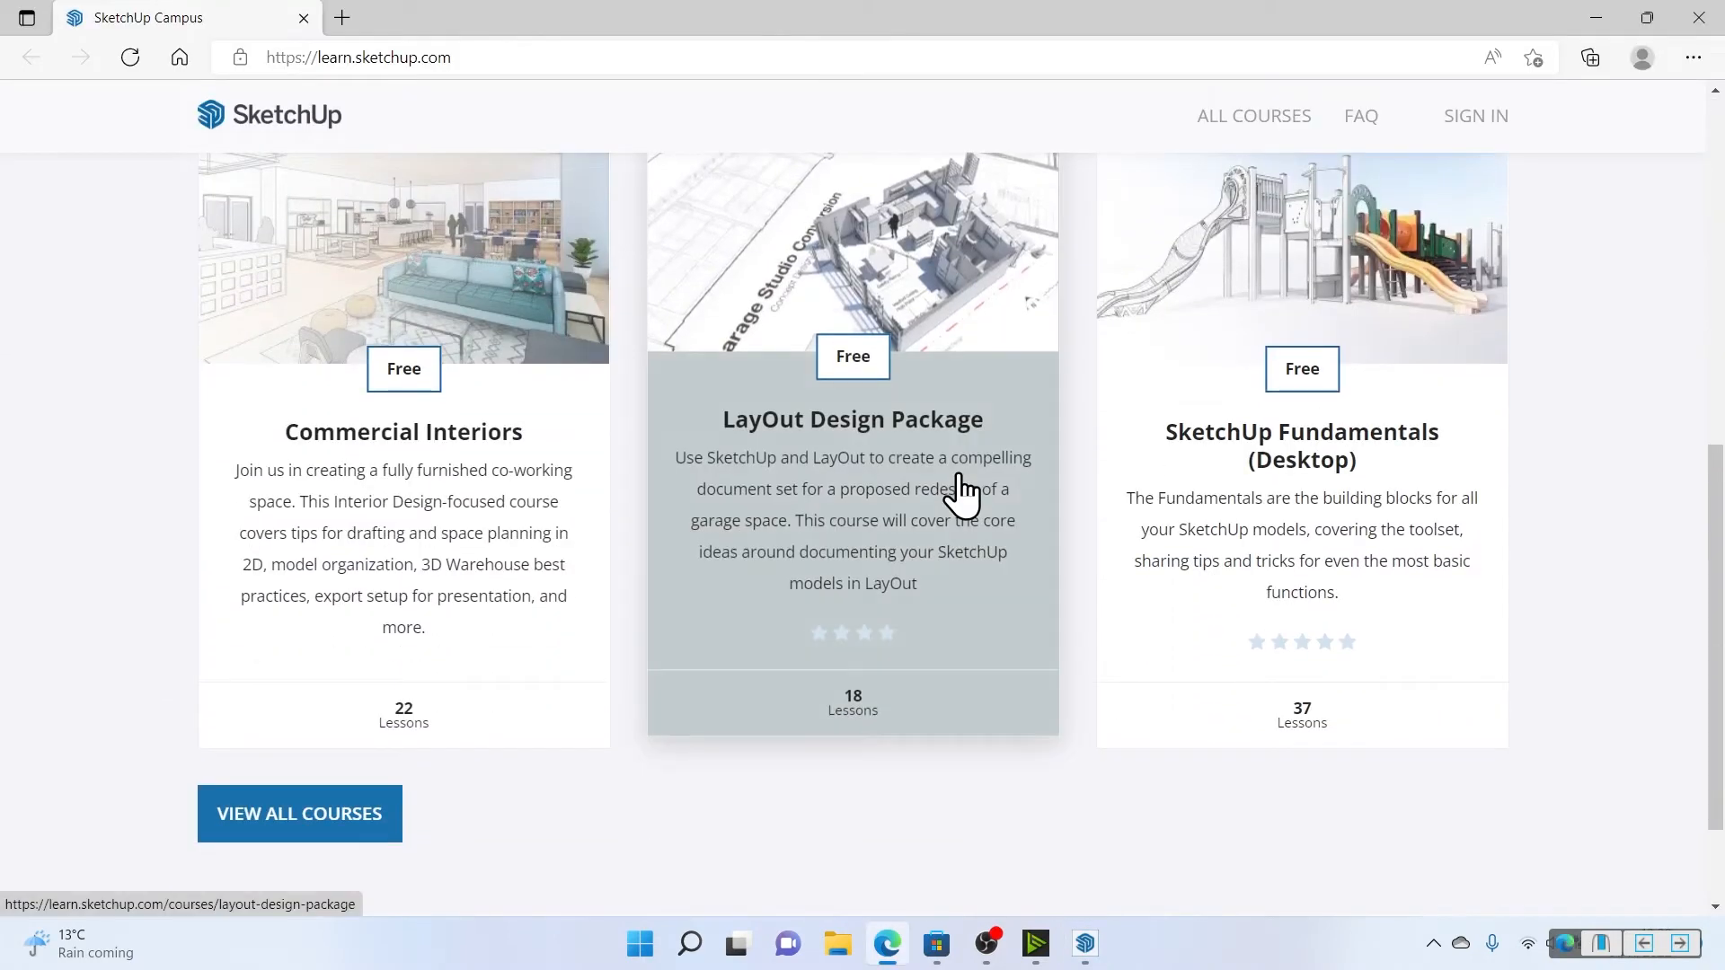
pyautogui.moveTo(1428, 539)
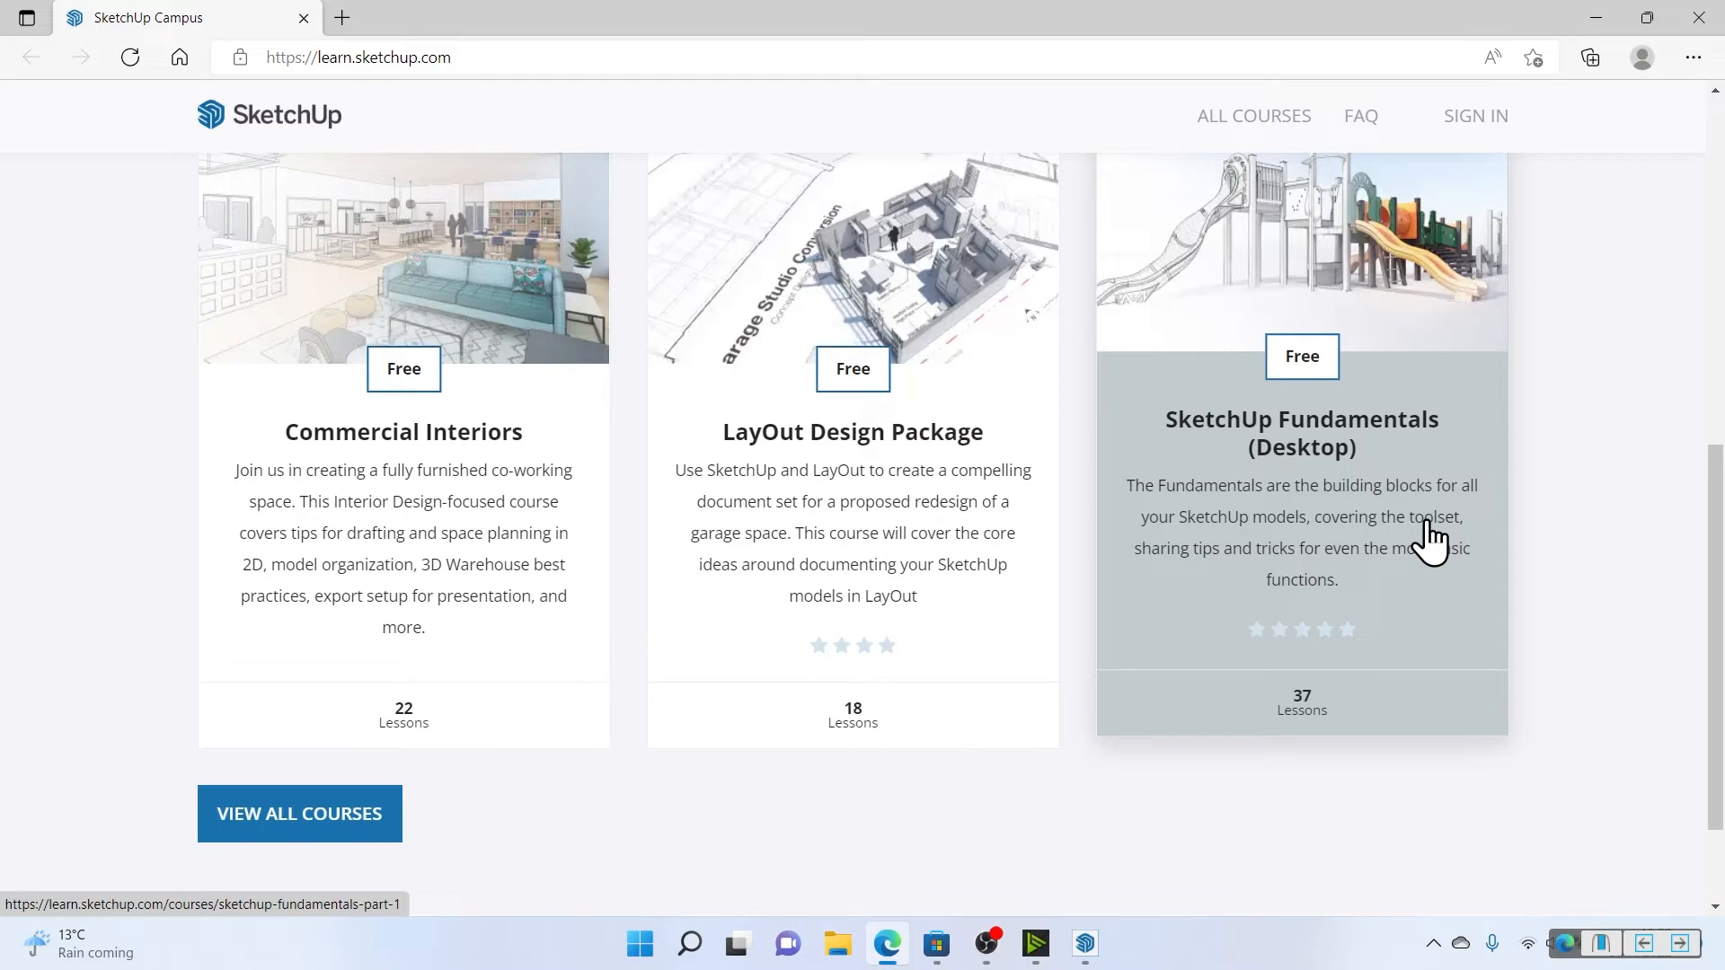
pyautogui.moveTo(517, 542)
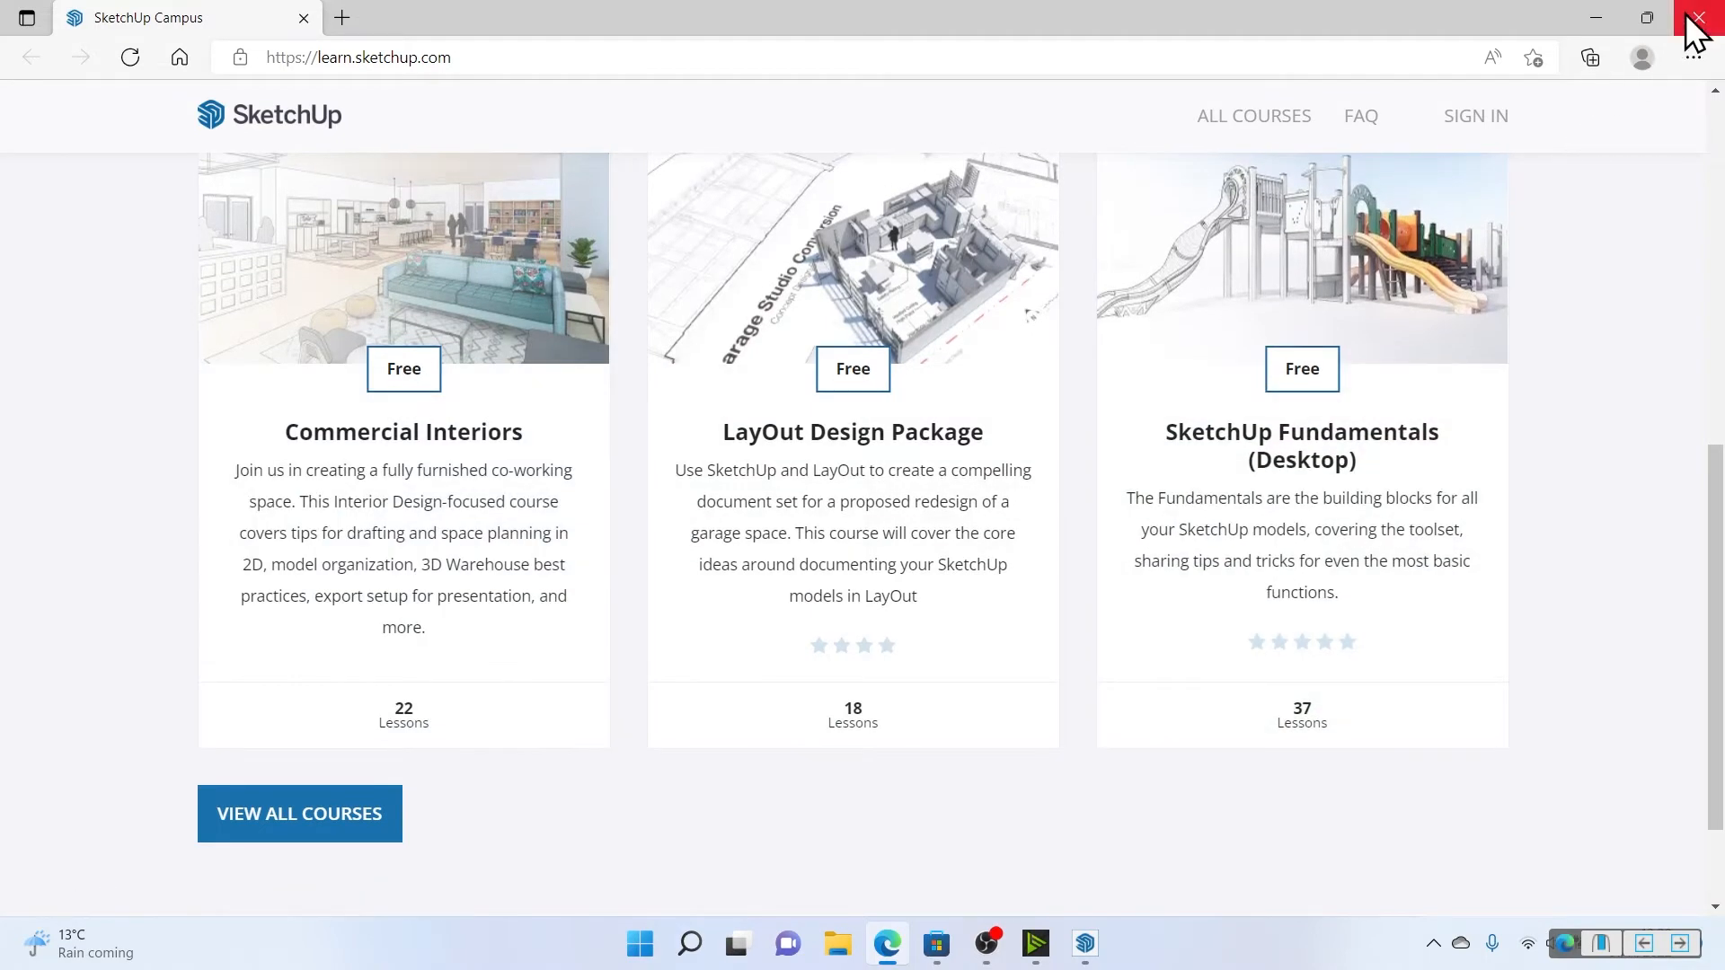
pyautogui.click(1703, 18)
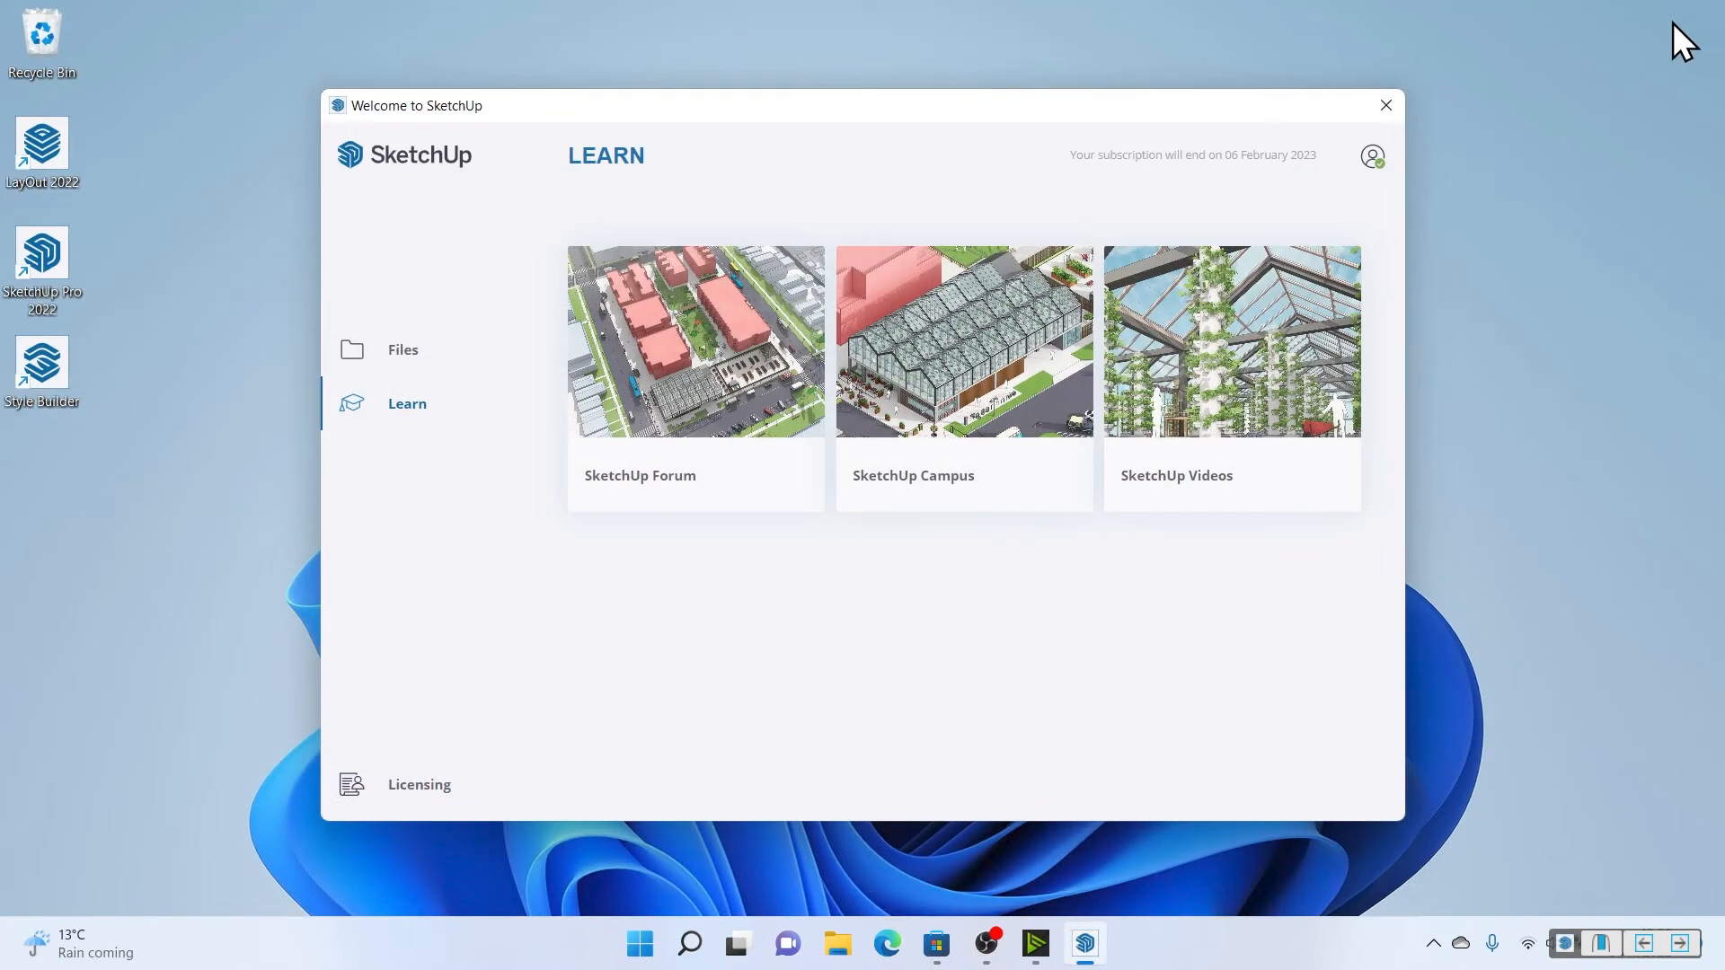
# Switch the welcome window back to the Files view with templates and recent files.
pyautogui.click(400, 348)
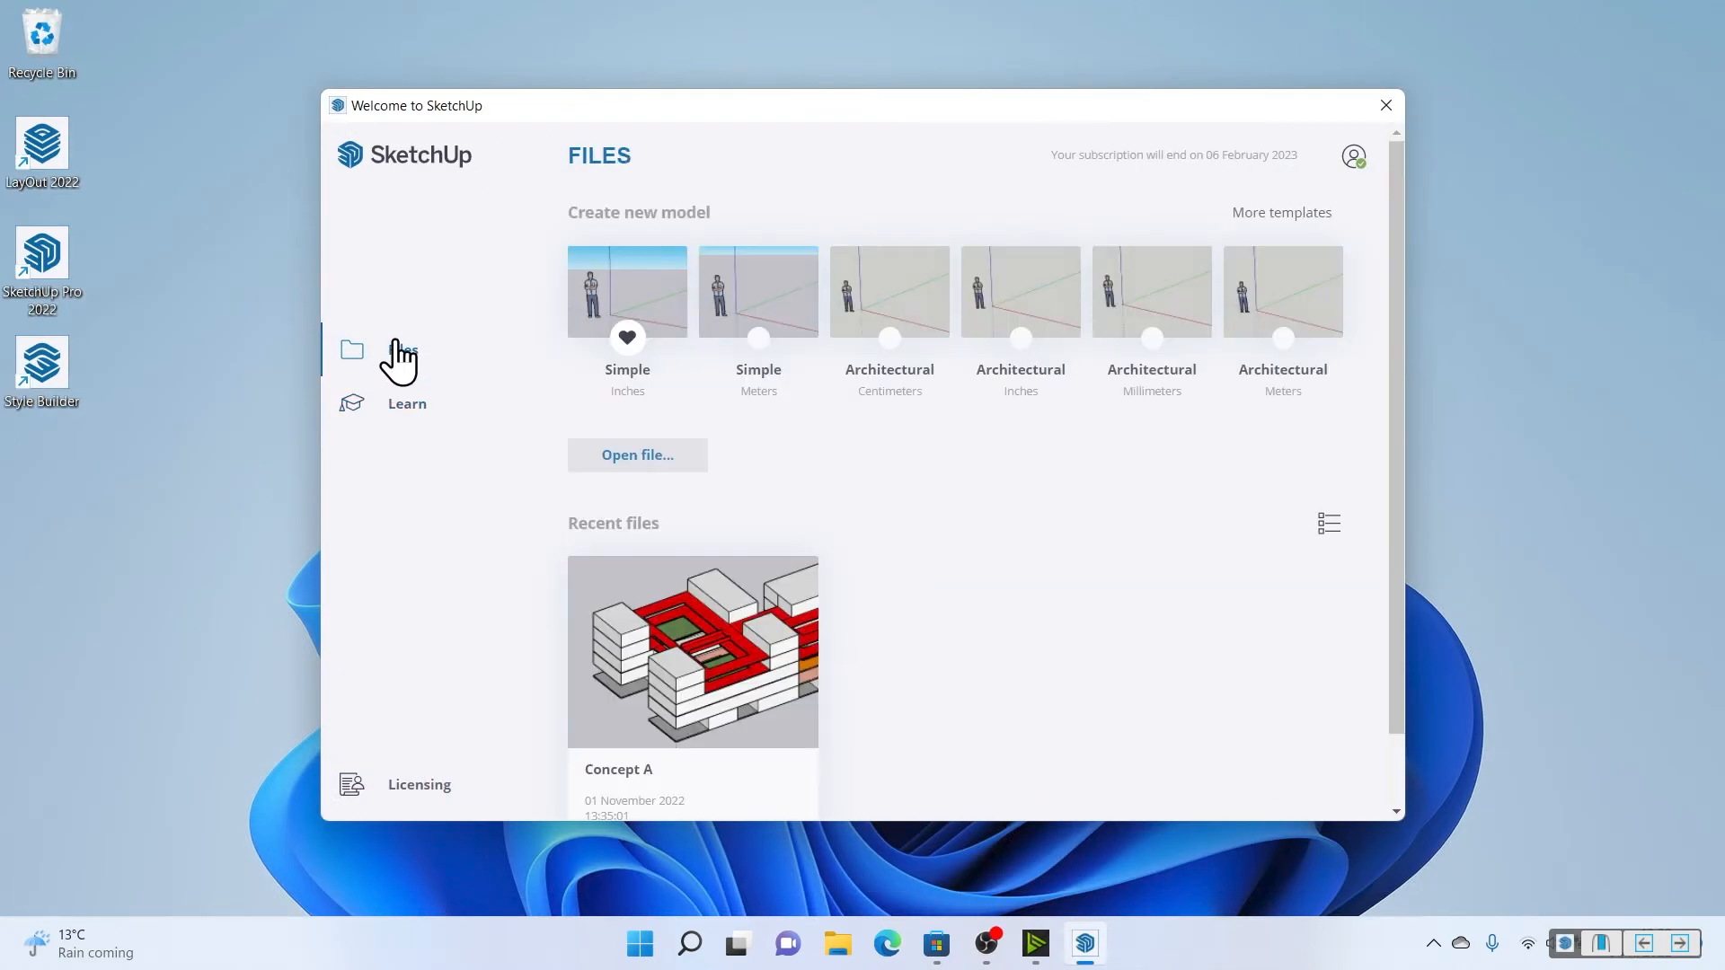
pyautogui.moveTo(415, 347)
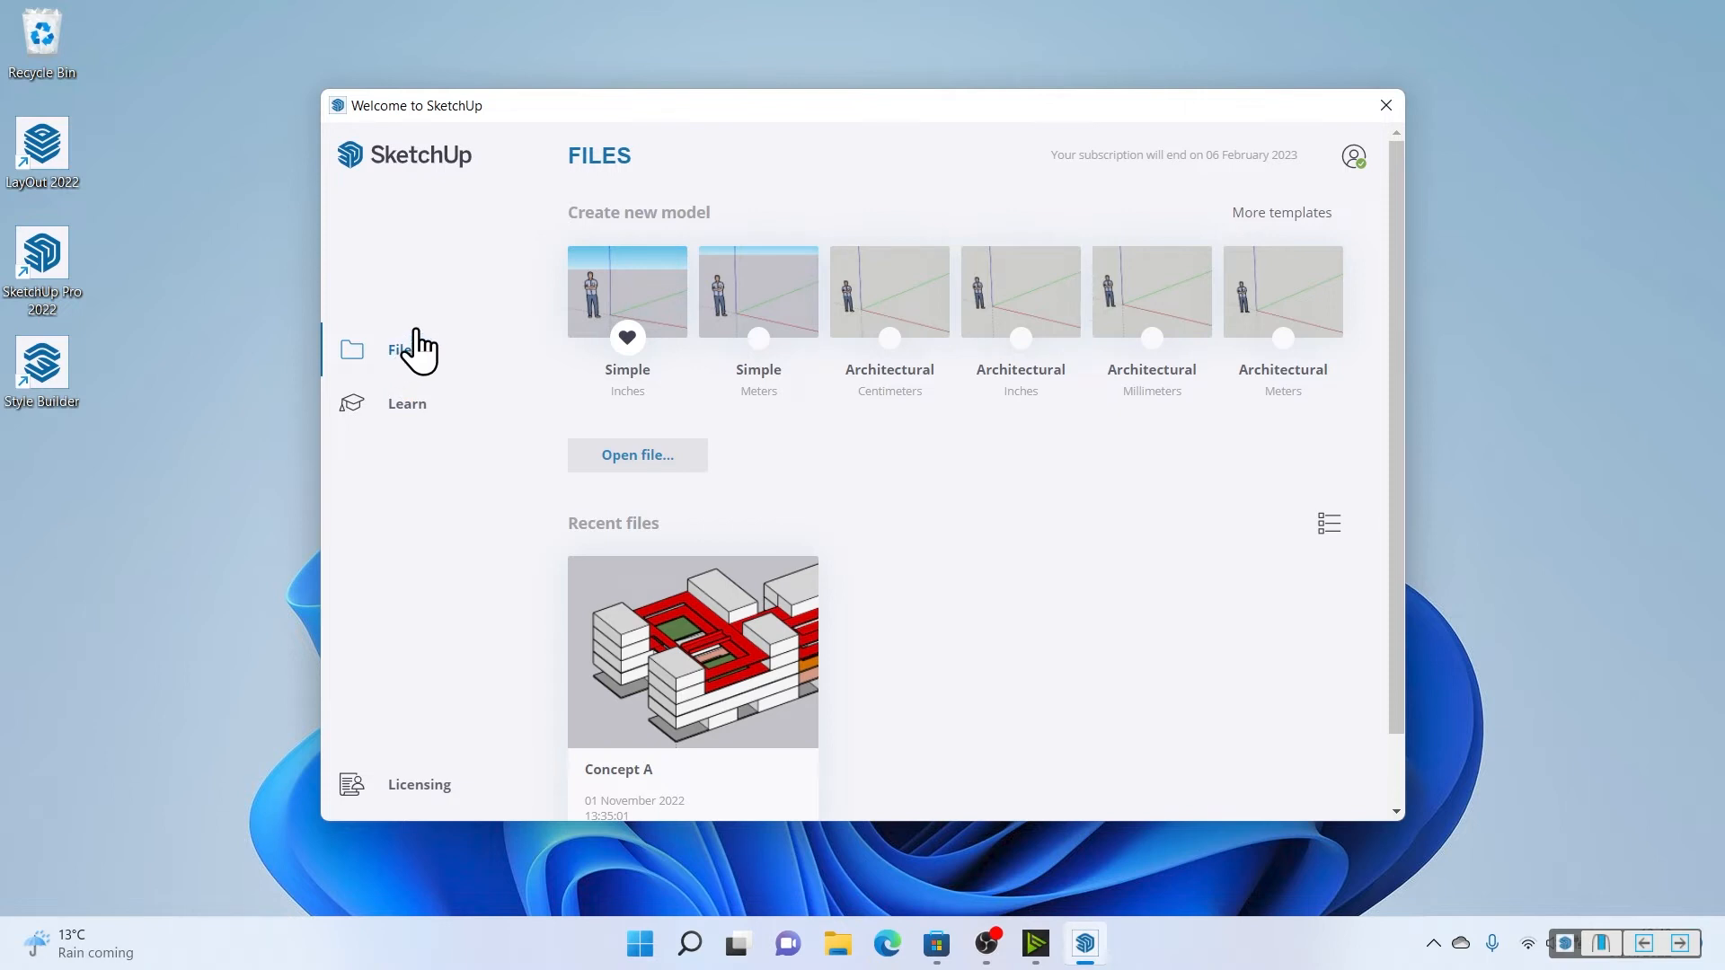
pyautogui.moveTo(702, 369)
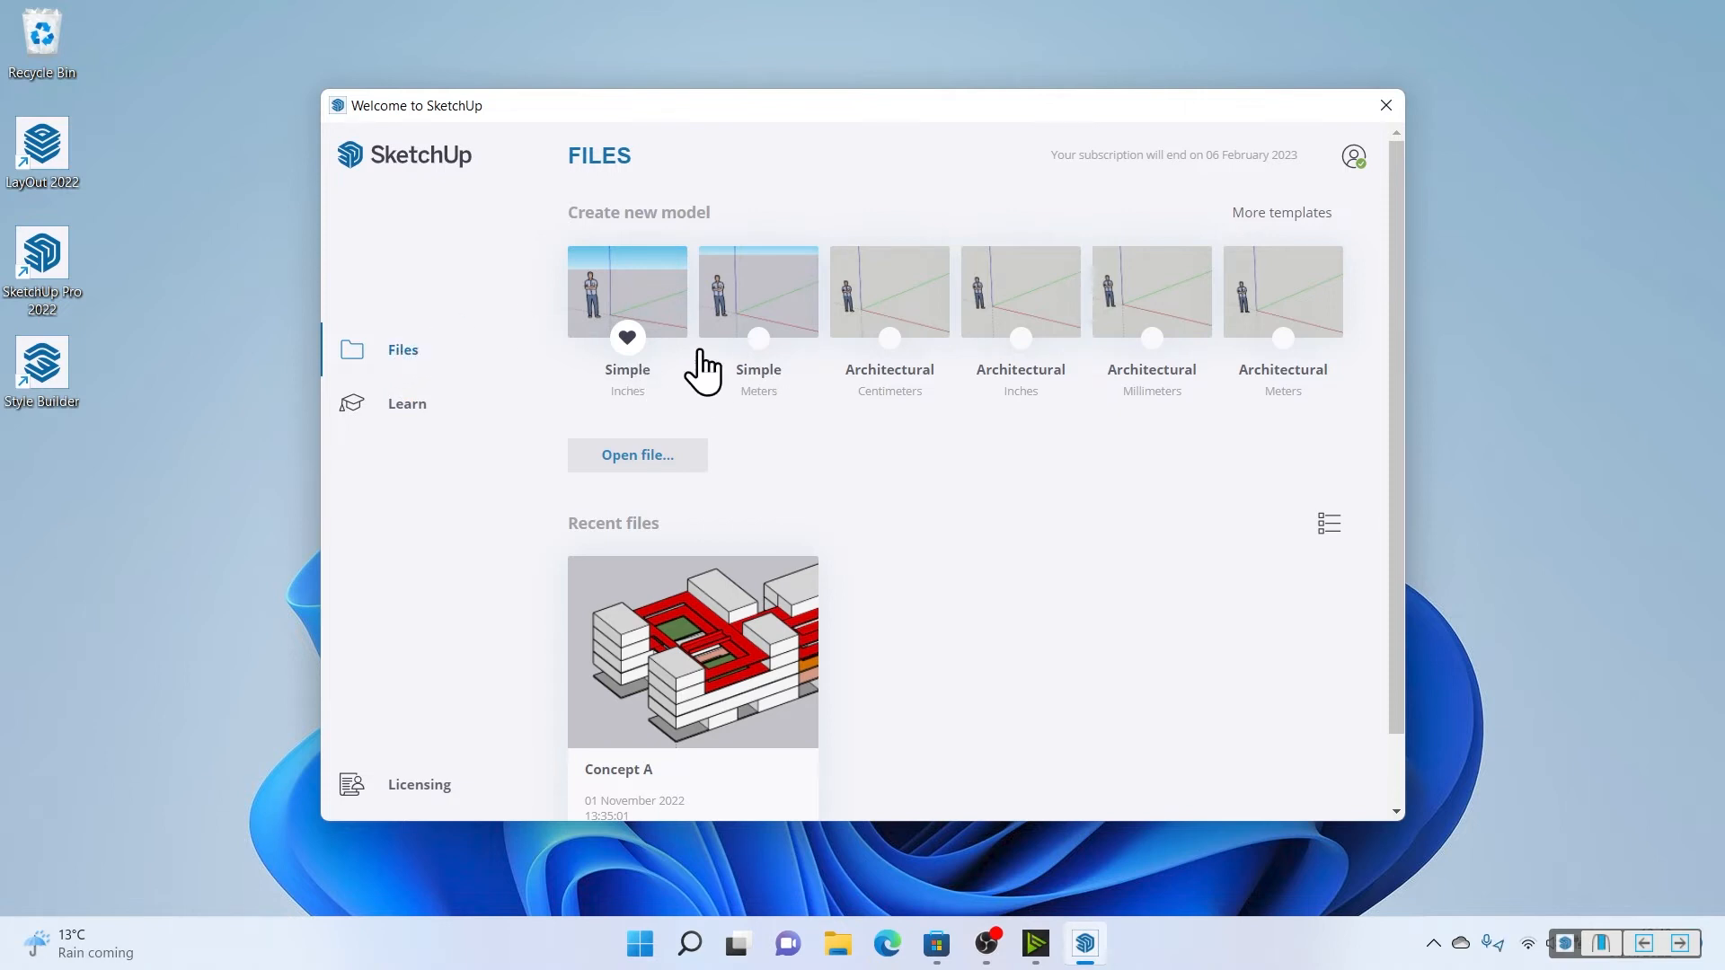
pyautogui.moveTo(923, 410)
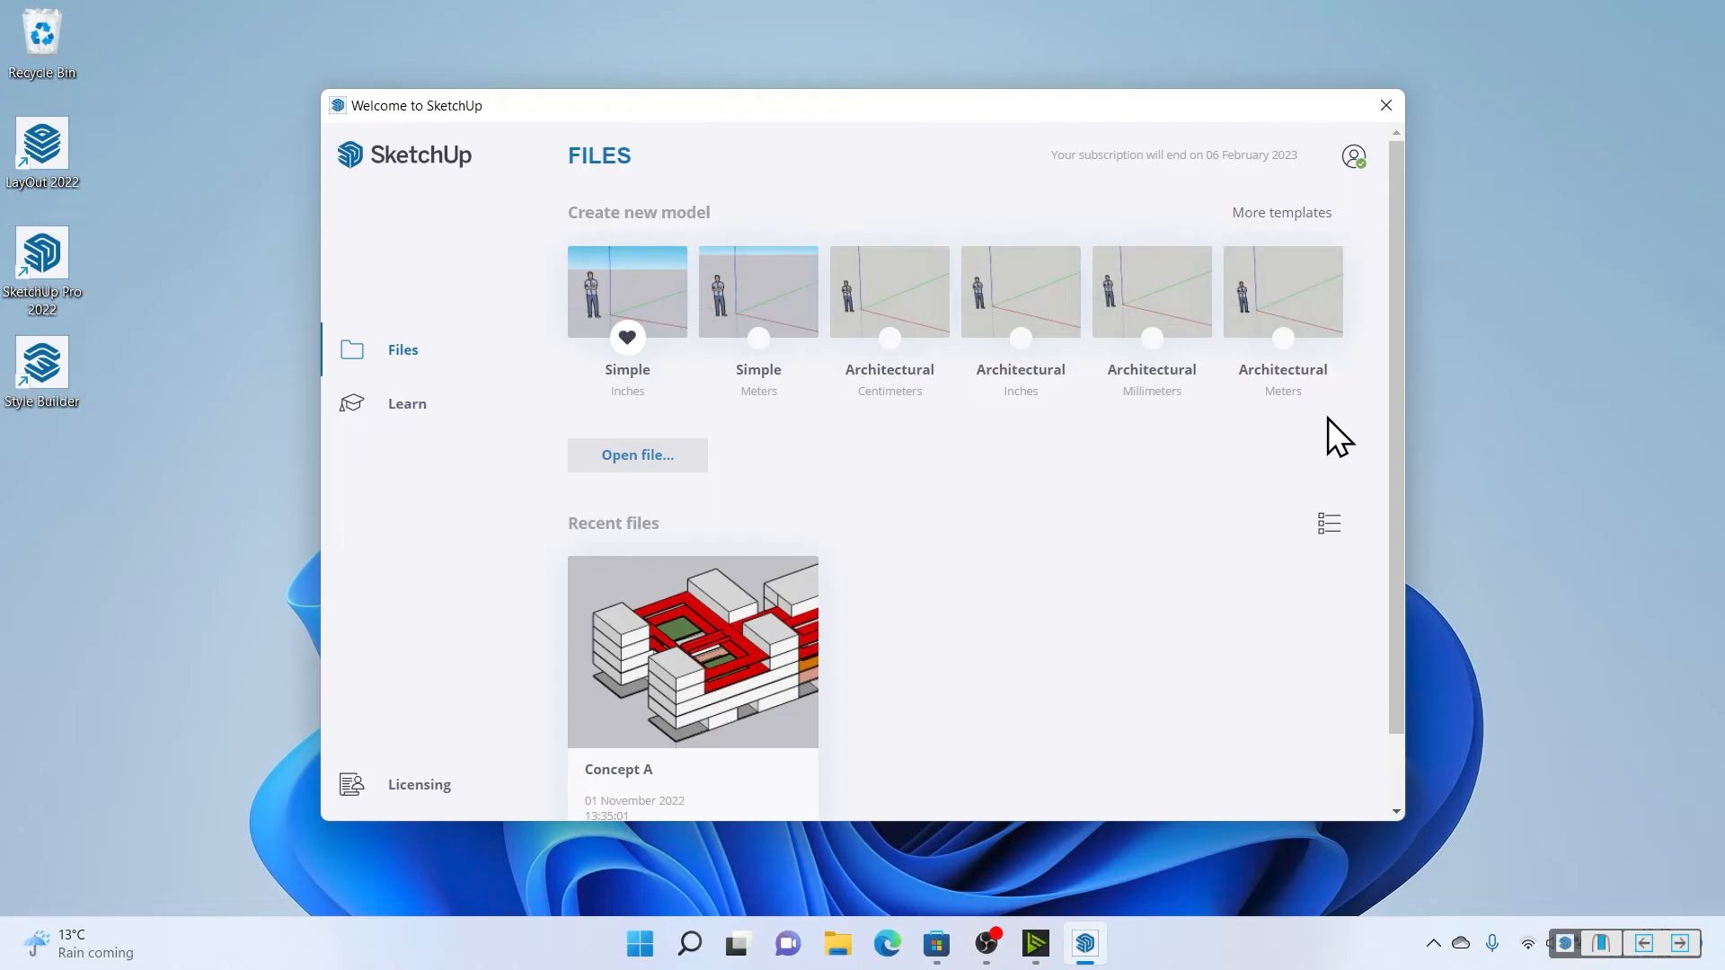
pyautogui.moveTo(1364, 345)
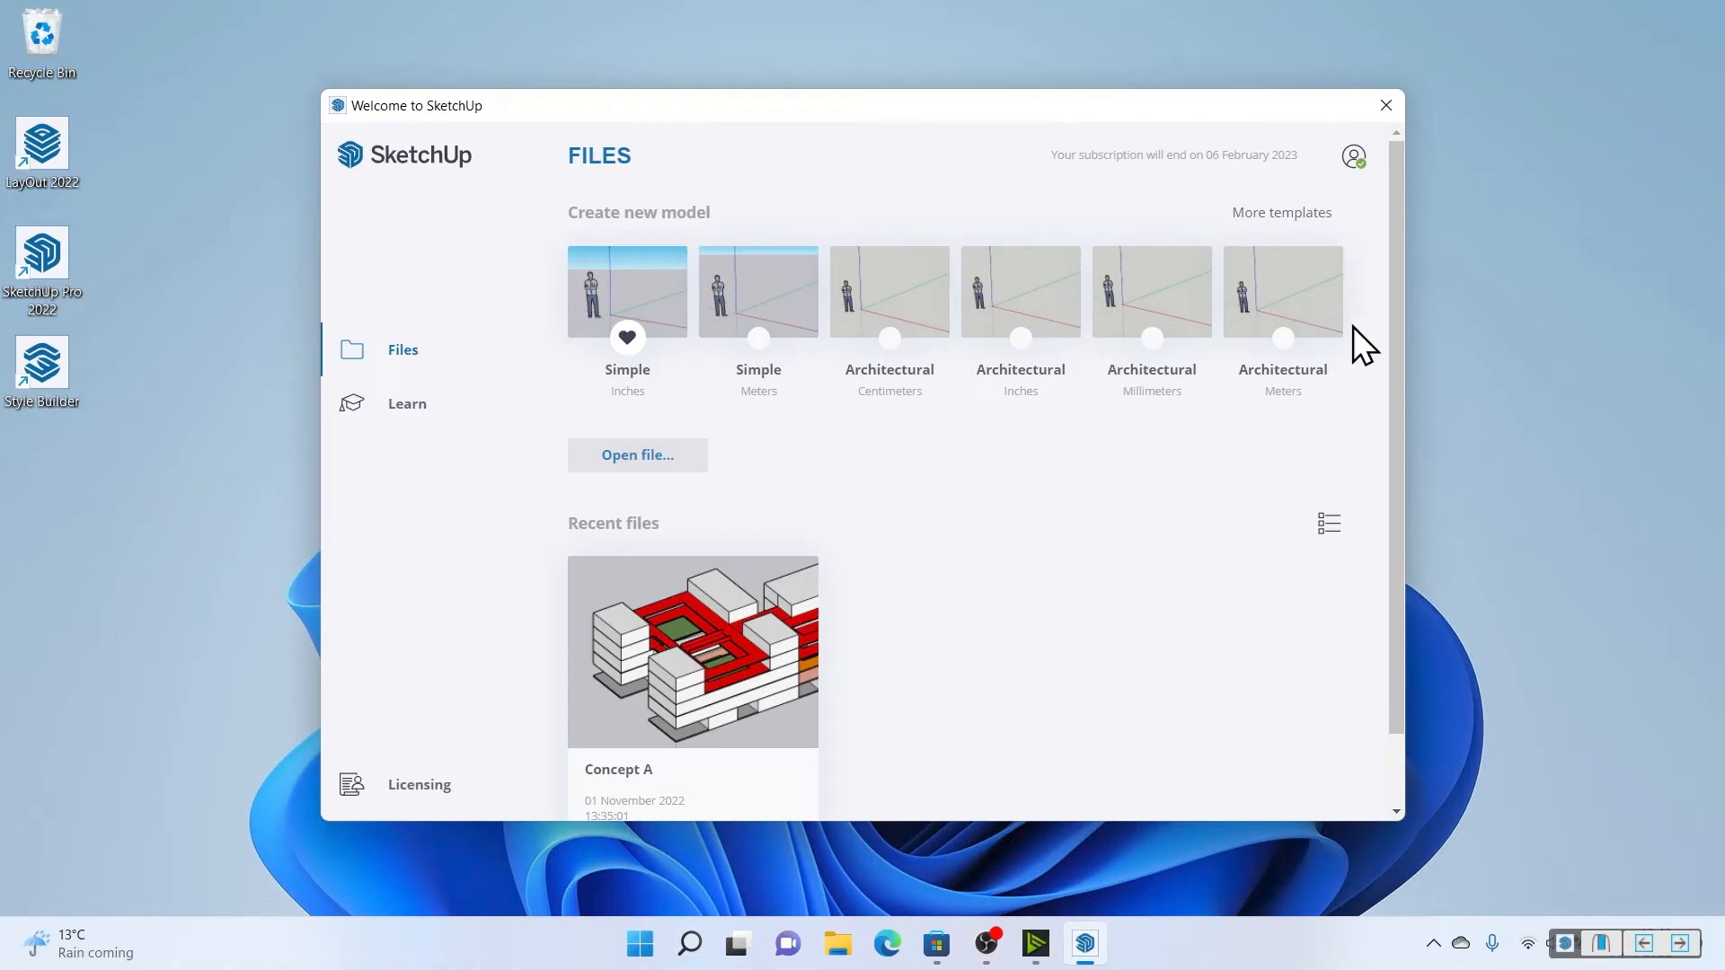
# Start a new untitled model from the Architectural Centimeters template in the full template list.
pyautogui.click(1281, 212)
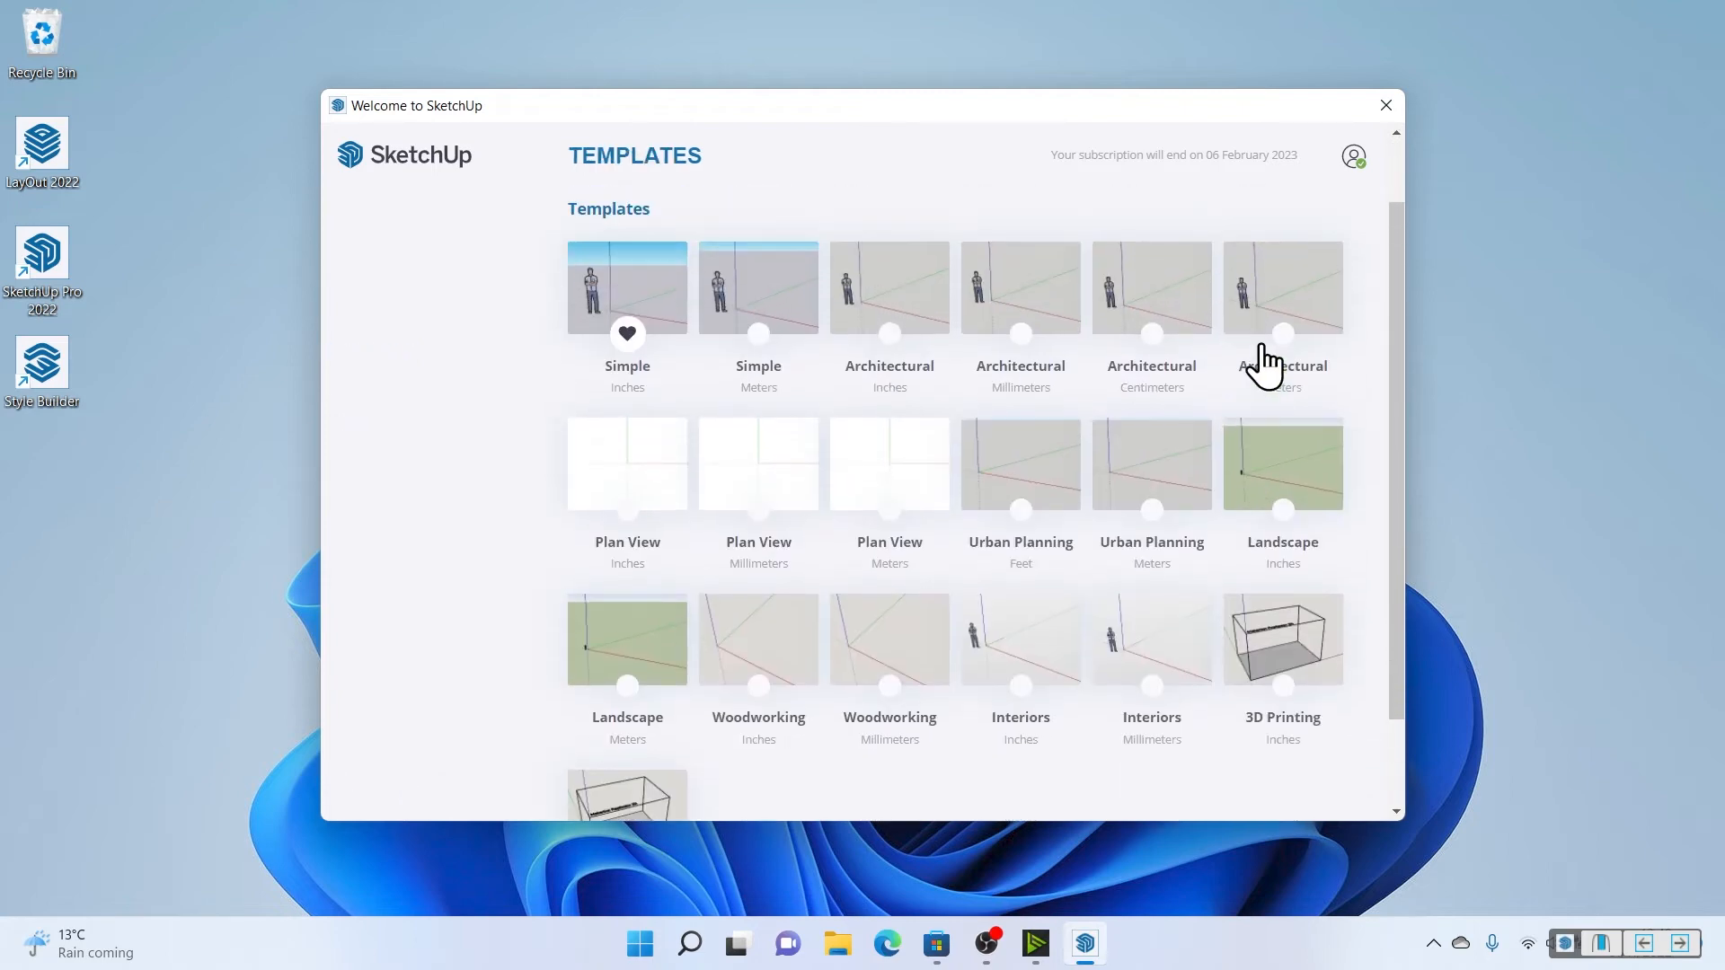
pyautogui.moveTo(1260, 390)
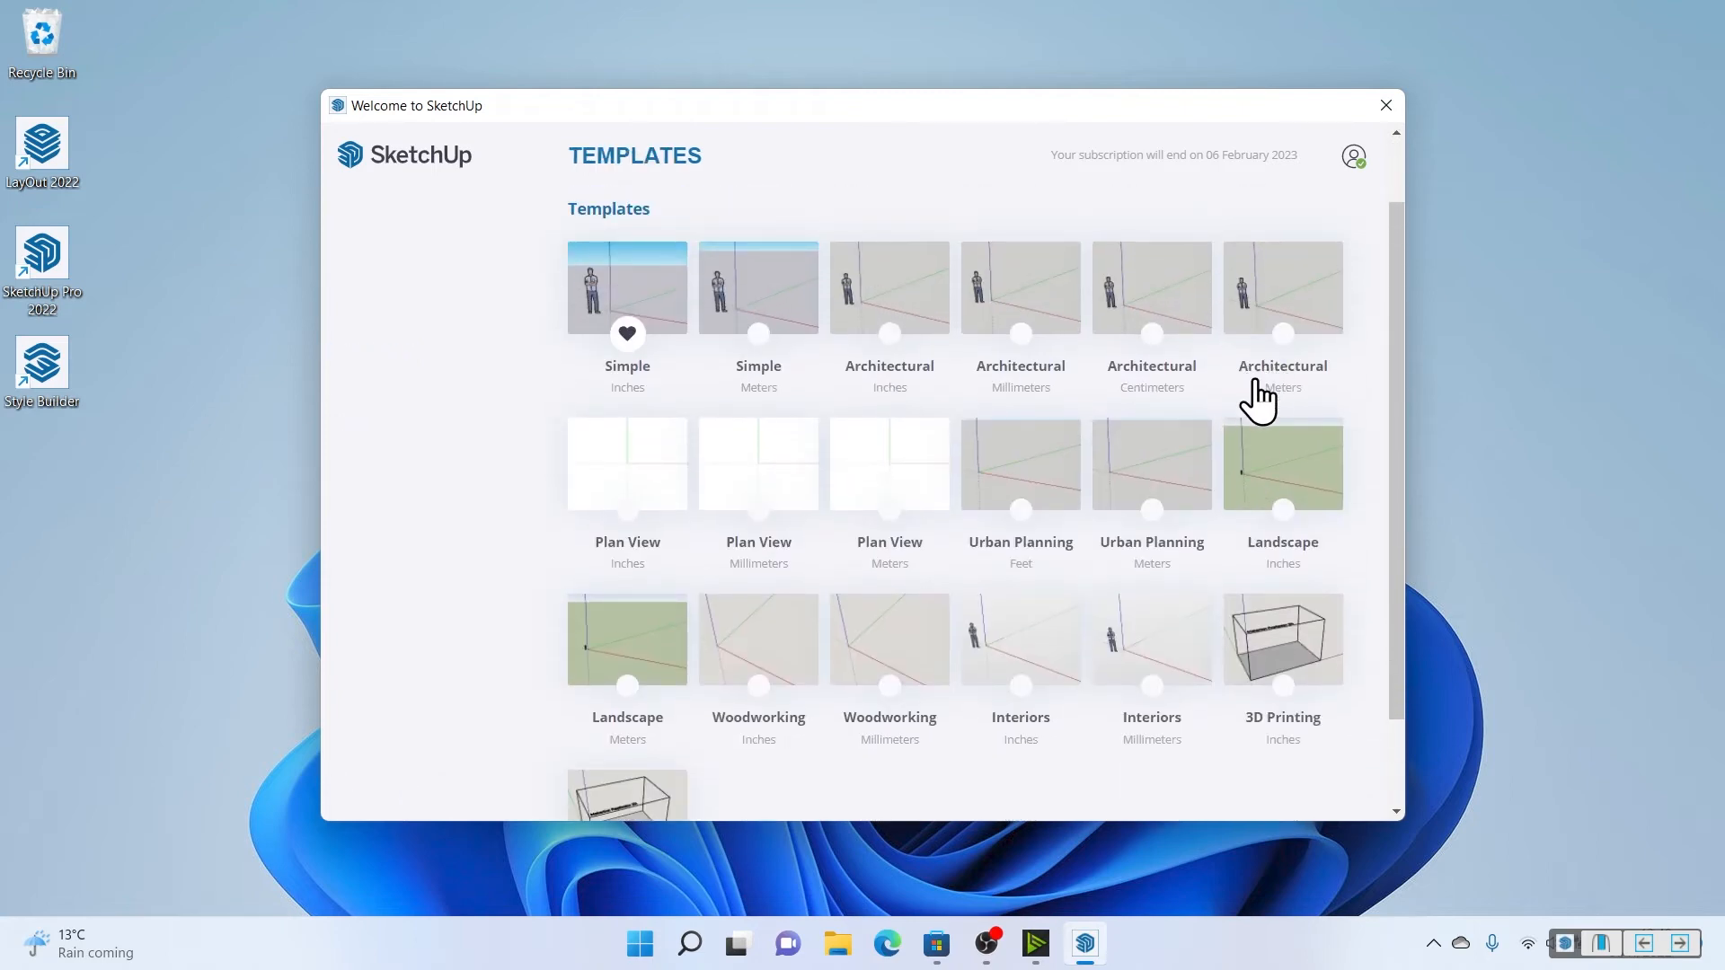
pyautogui.moveTo(1151, 415)
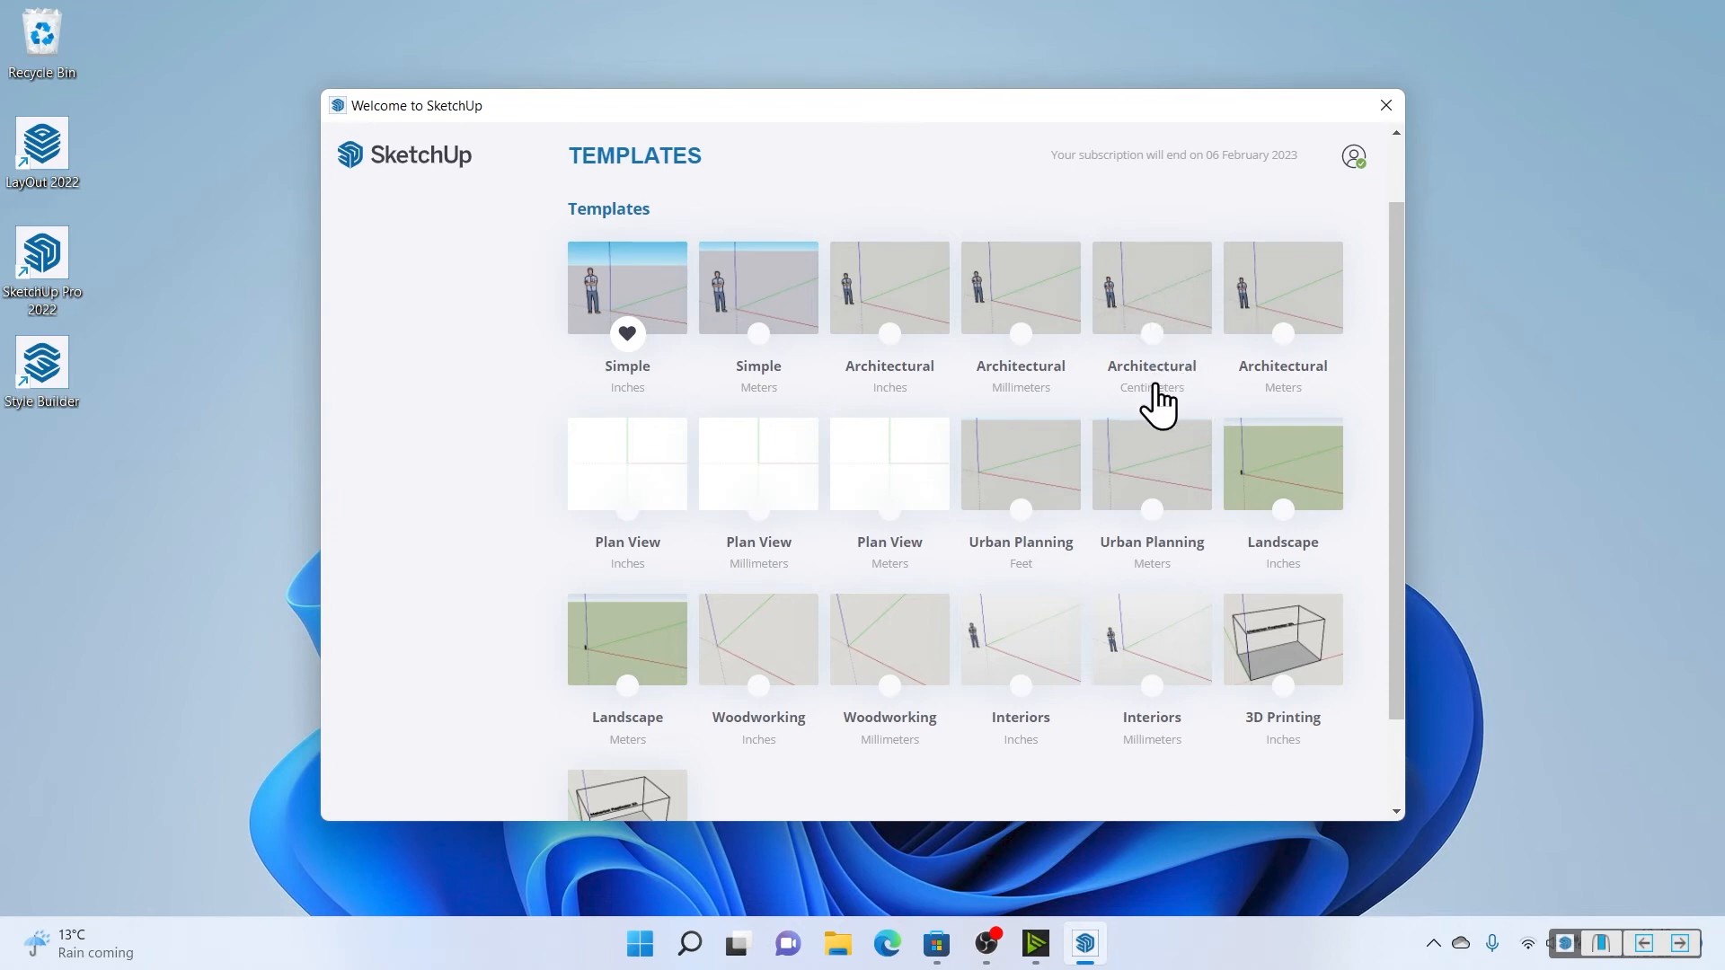
pyautogui.moveTo(1151, 353)
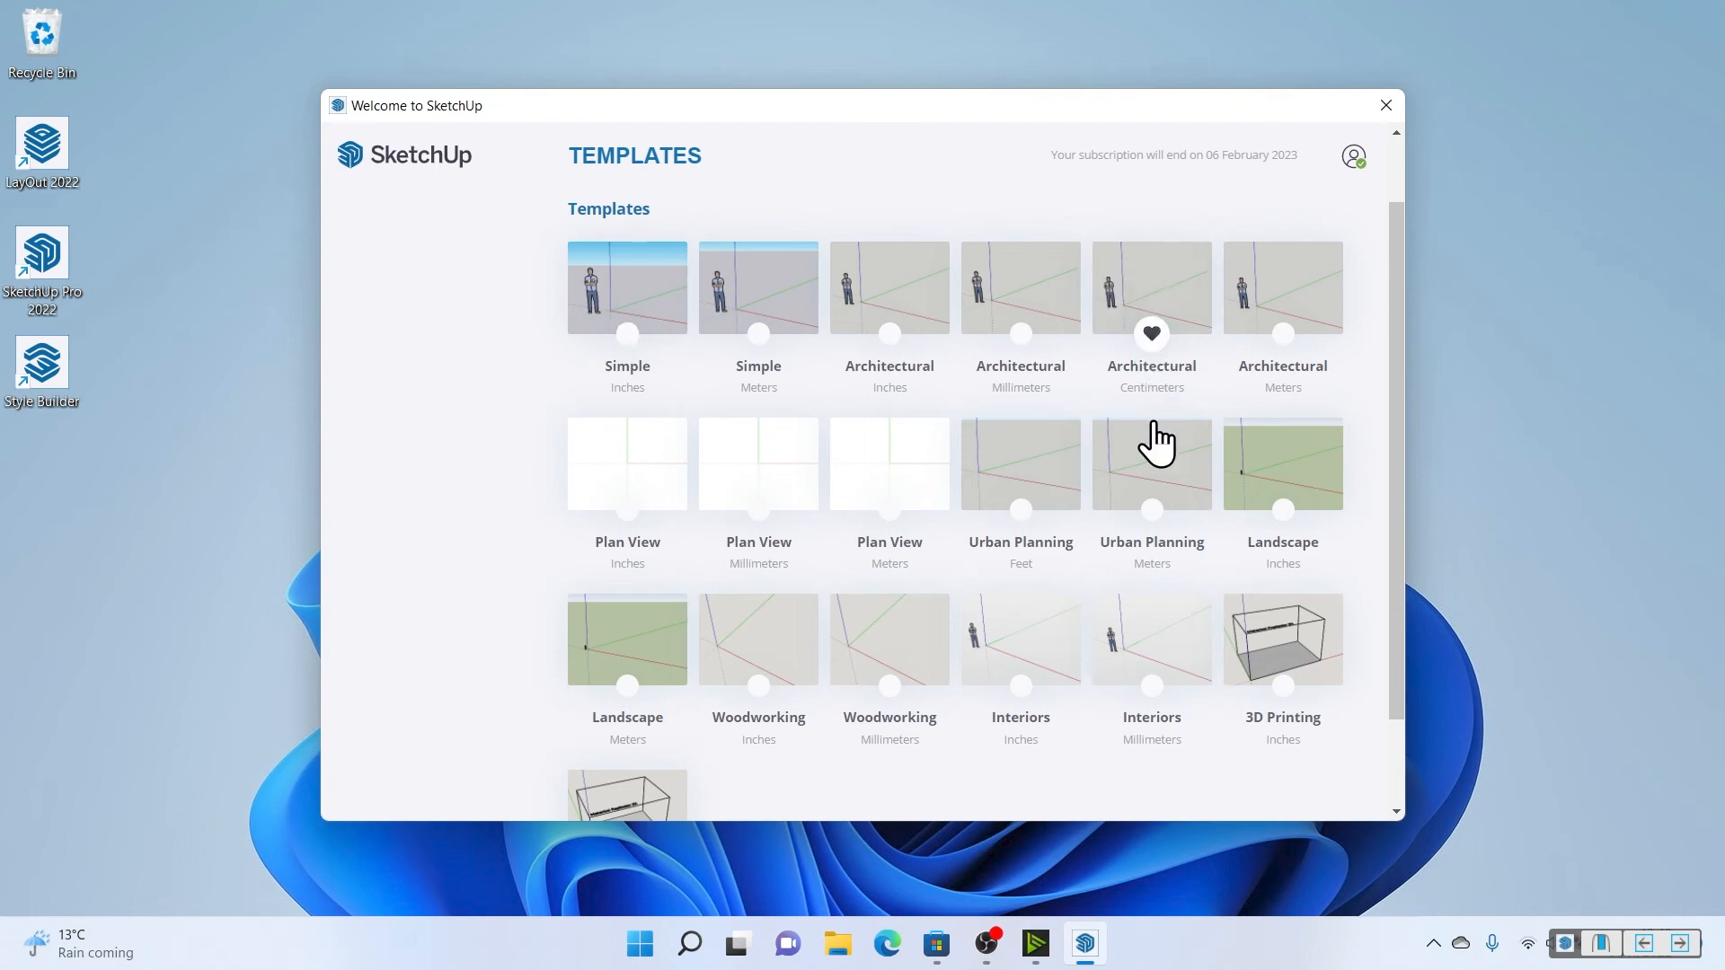
pyautogui.moveTo(1173, 404)
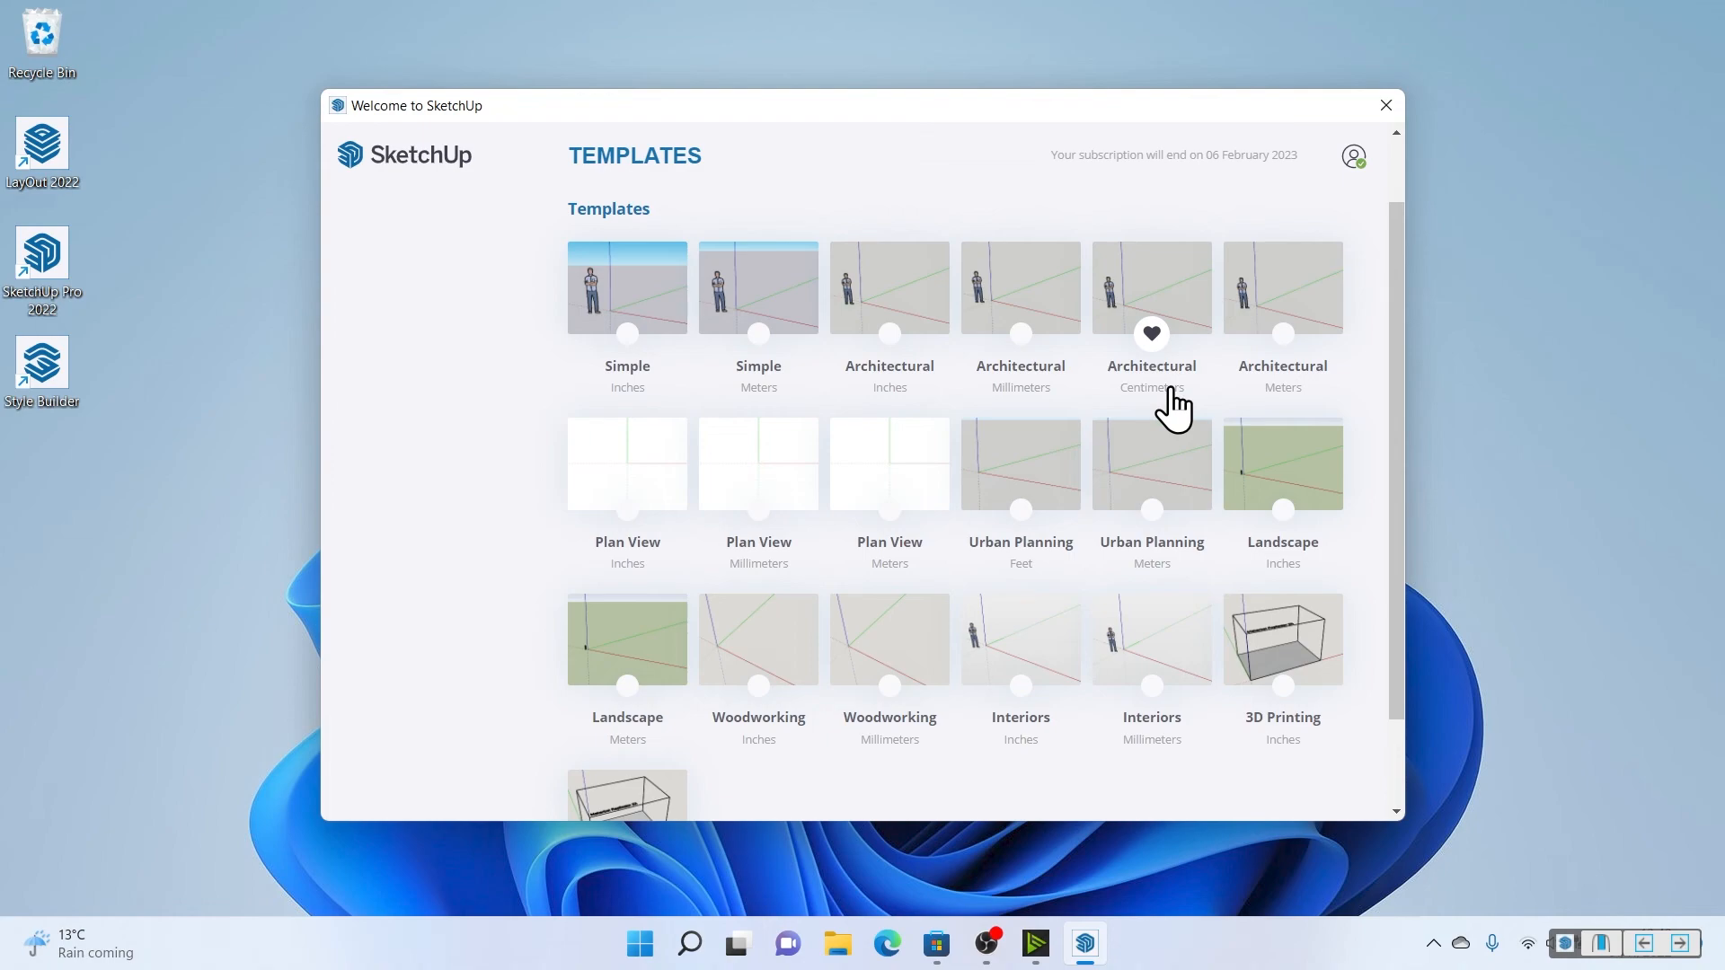
pyautogui.moveTo(1175, 291)
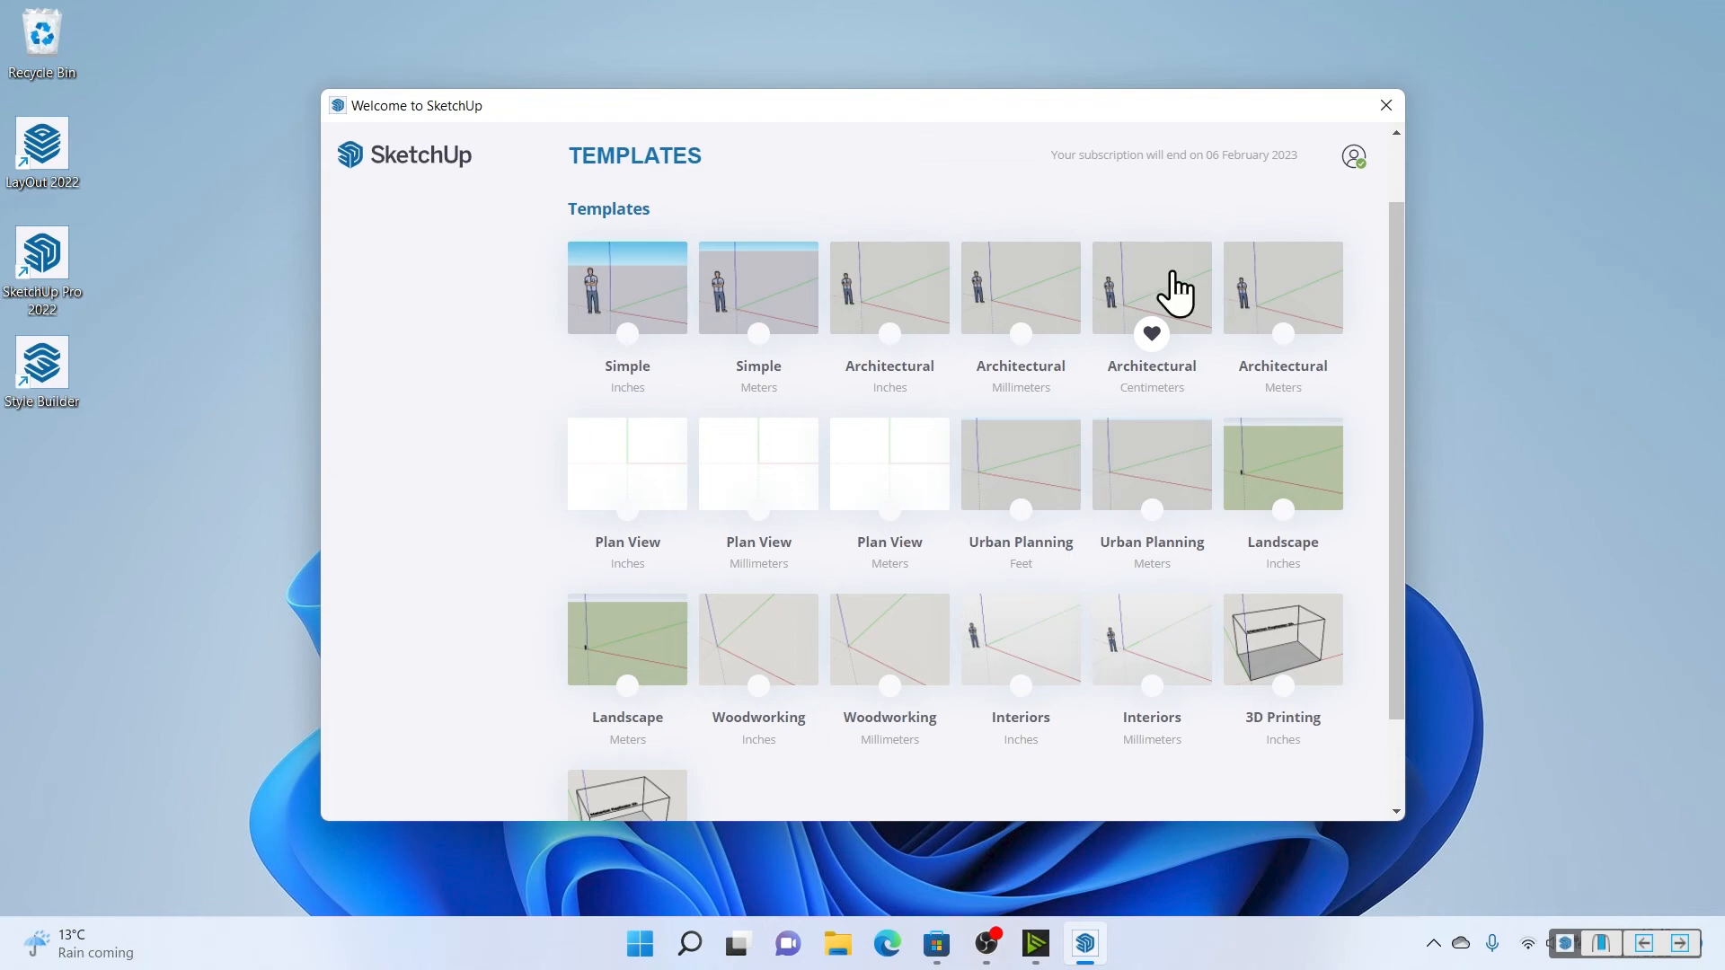
pyautogui.click(1149, 287)
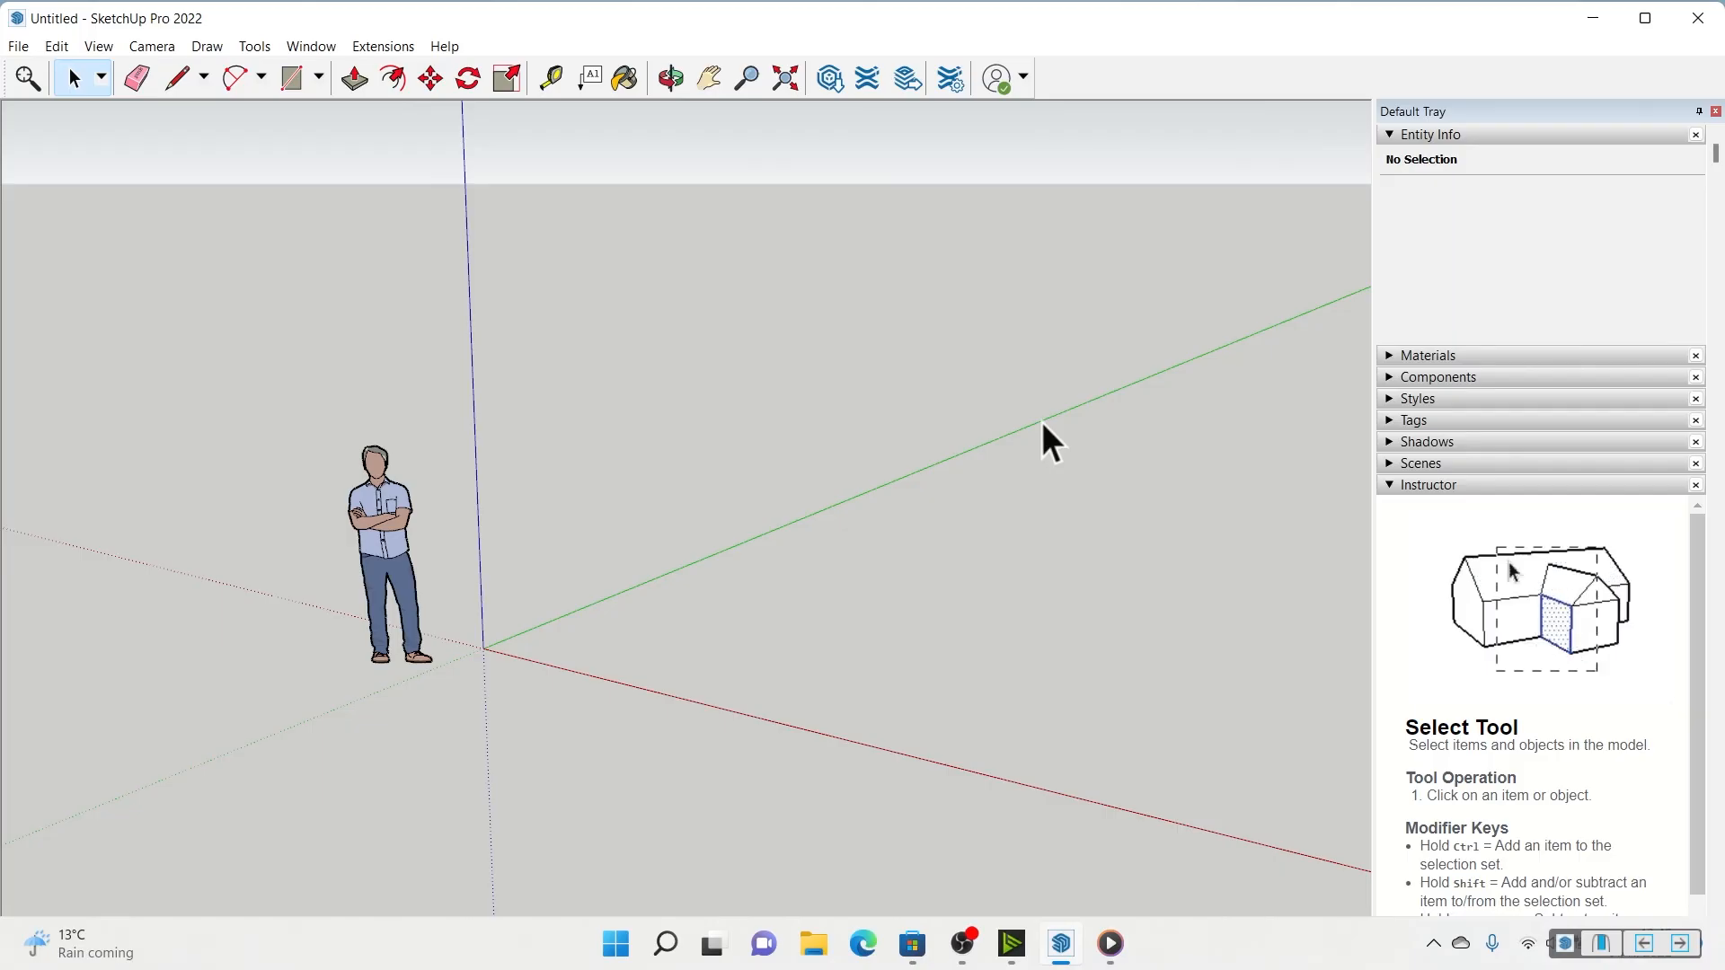